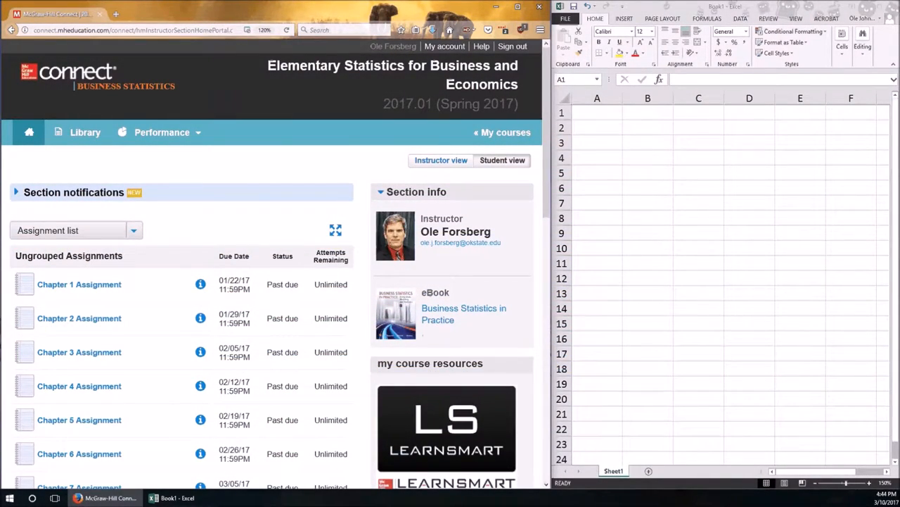
- Scroll to the Chapter 8 Assignment on the course page and start it
{"action": "scroll", "scroll_direction": "down", "scroll_amount": 3}
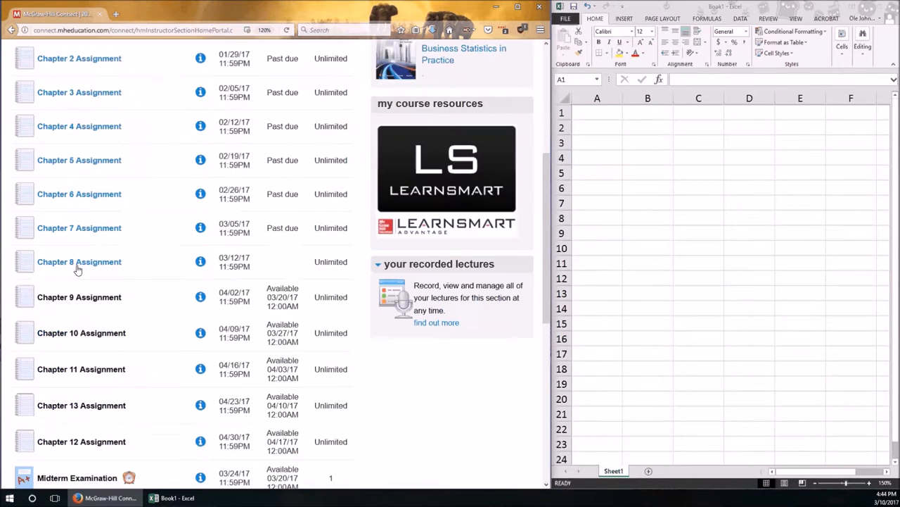
{"action": "left_click", "coordinate": [79, 260]}
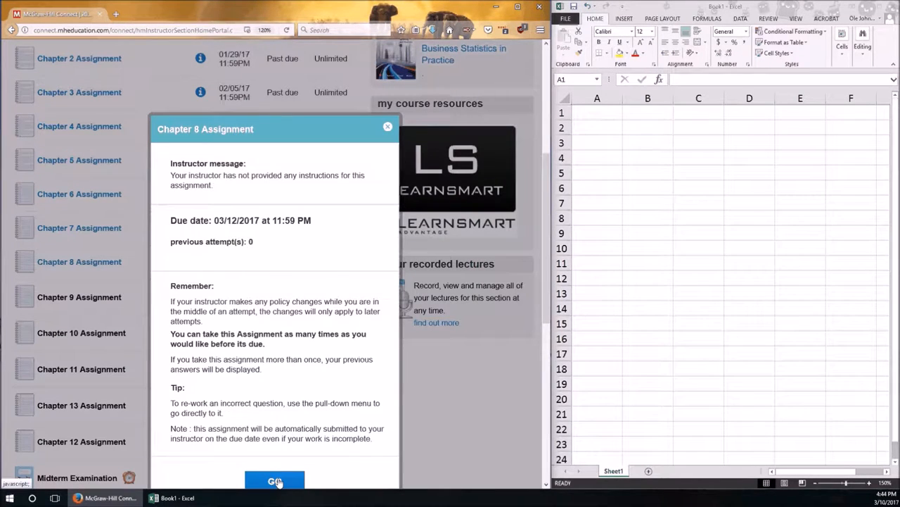
{"action": "left_click", "coordinate": [274, 481]}
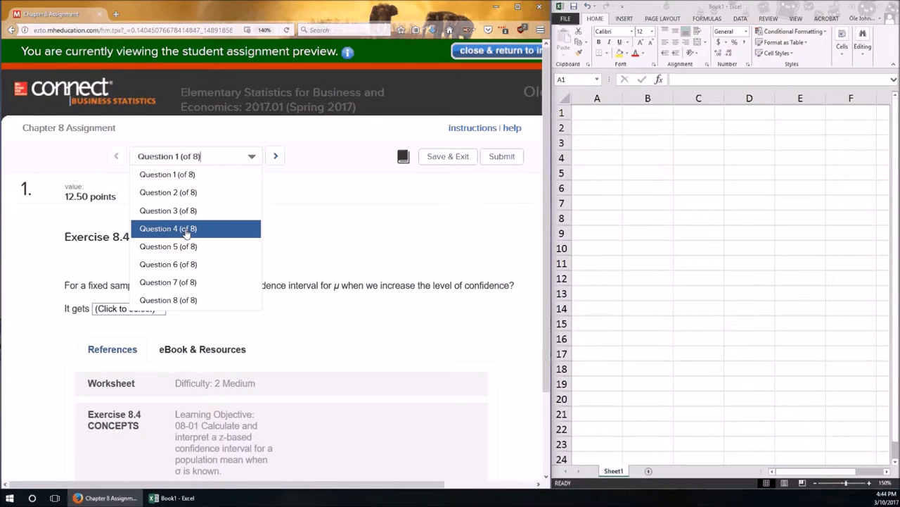
- Jump to question 4, Exercise 8.24 The Trash Bag Case
{"action": "left_click", "coordinate": [169, 228]}
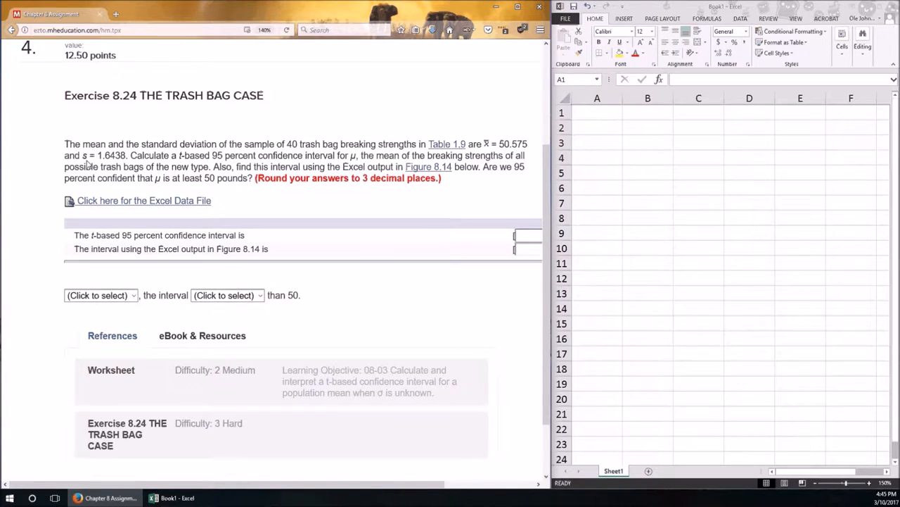
{"action": "mouse_move", "coordinate": [40, 253]}
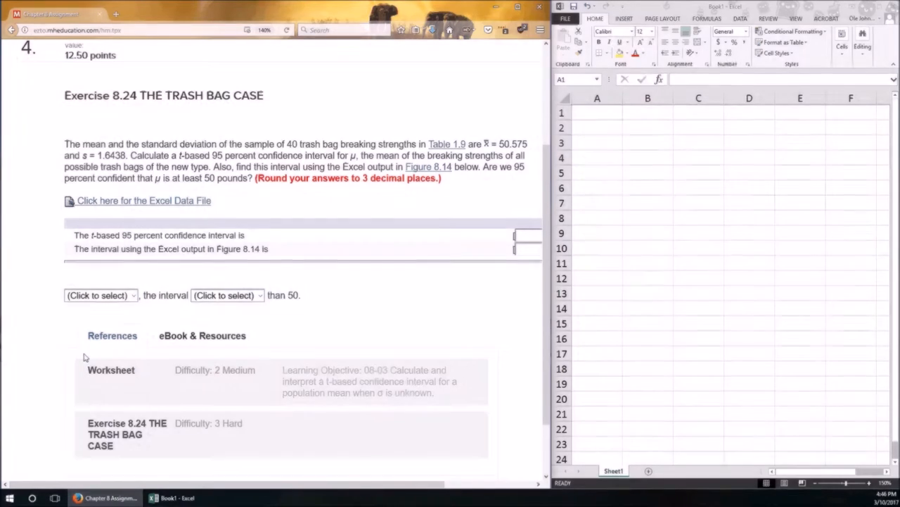
- Enter row labels x-bar, alpha, n, t-value and s down column A
{"action": "type", "text": "x"}
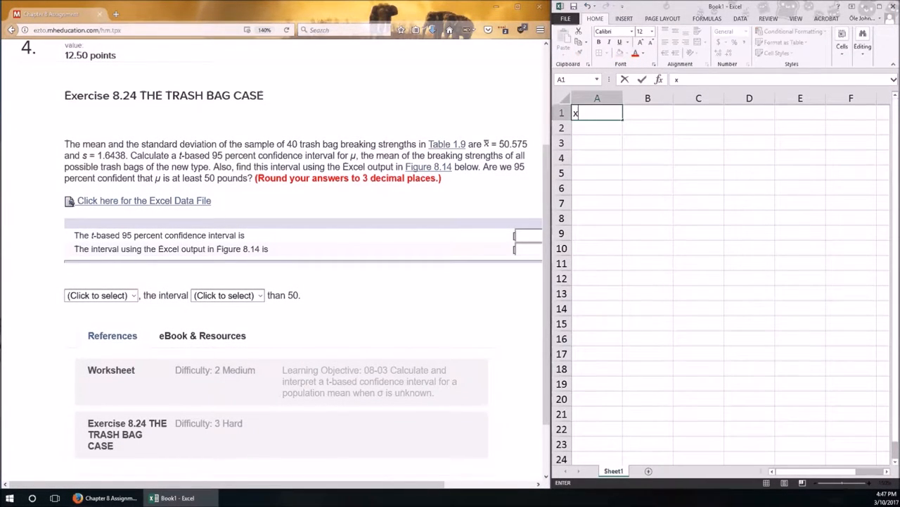
{"action": "type", "text": "-bar"}
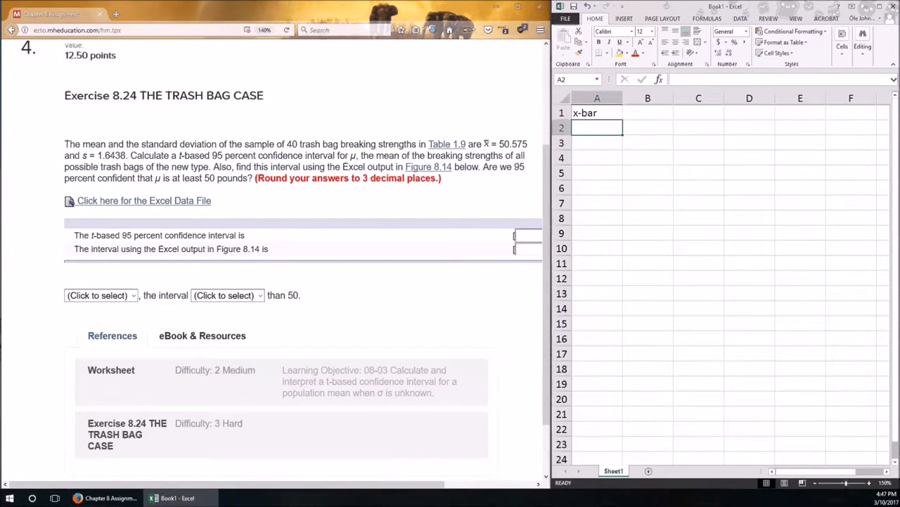
{"action": "type", "text": "alpha"}
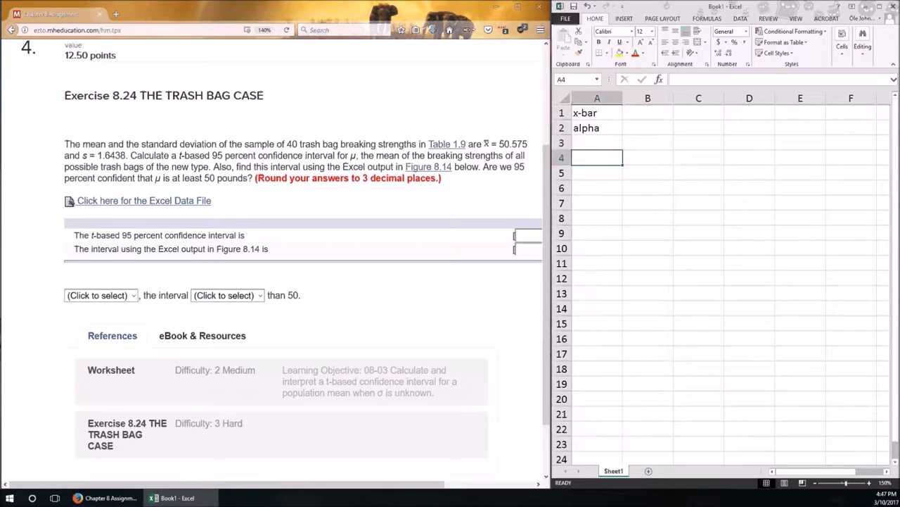
{"action": "left_click", "coordinate": [597, 144]}
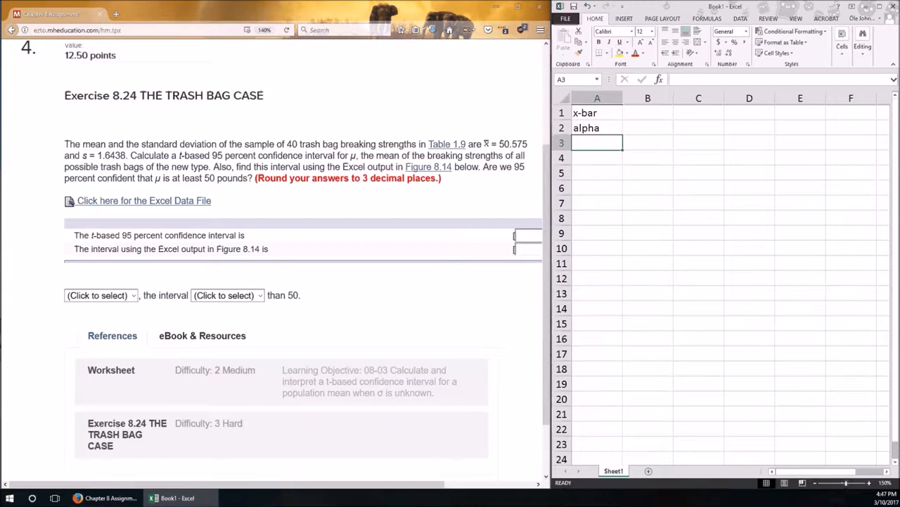
{"action": "type", "text": "t"}
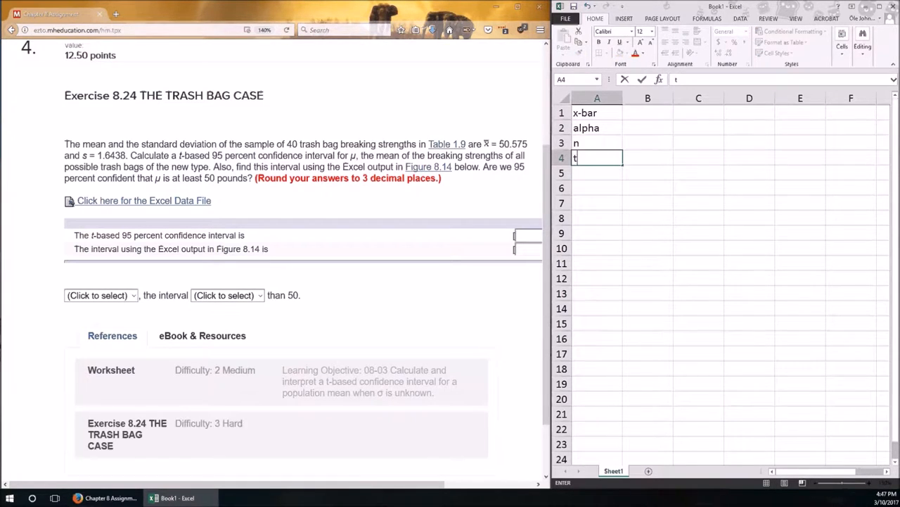
{"action": "type", "text": "-value"}
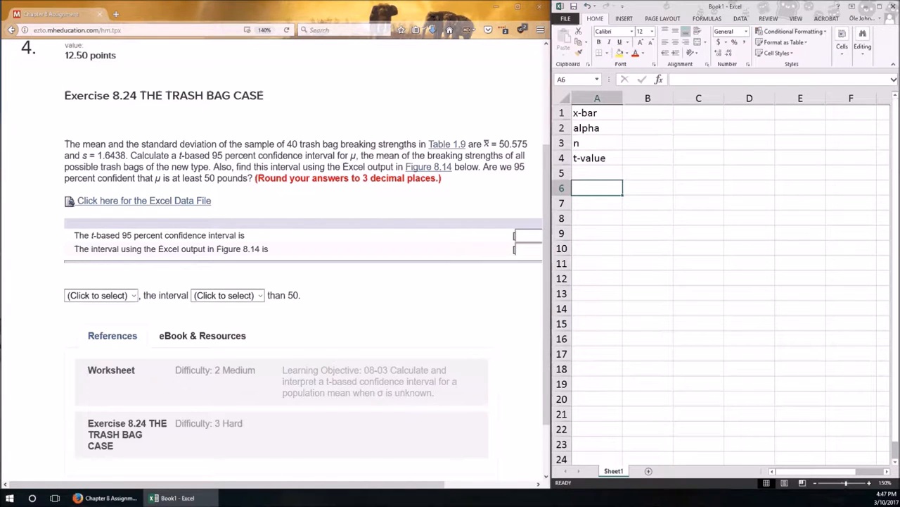
{"action": "type", "text": "s"}
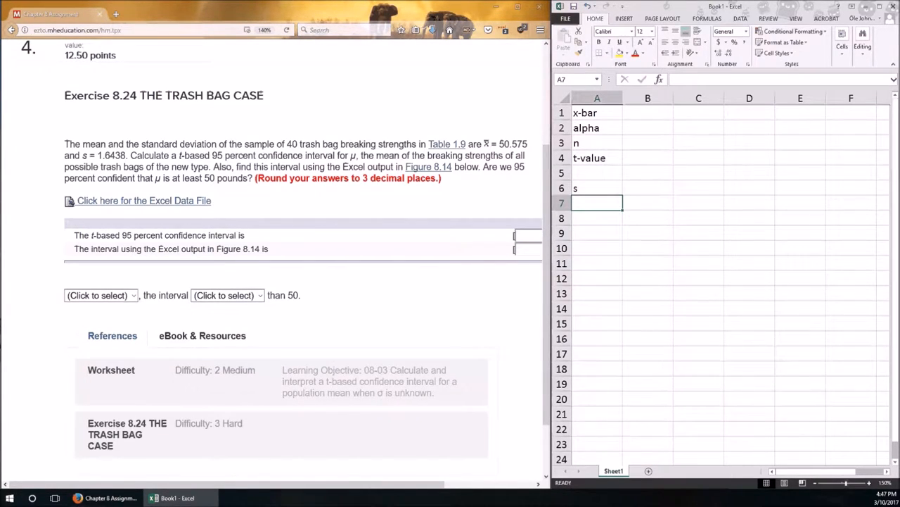
{"action": "left_click", "coordinate": [647, 188]}
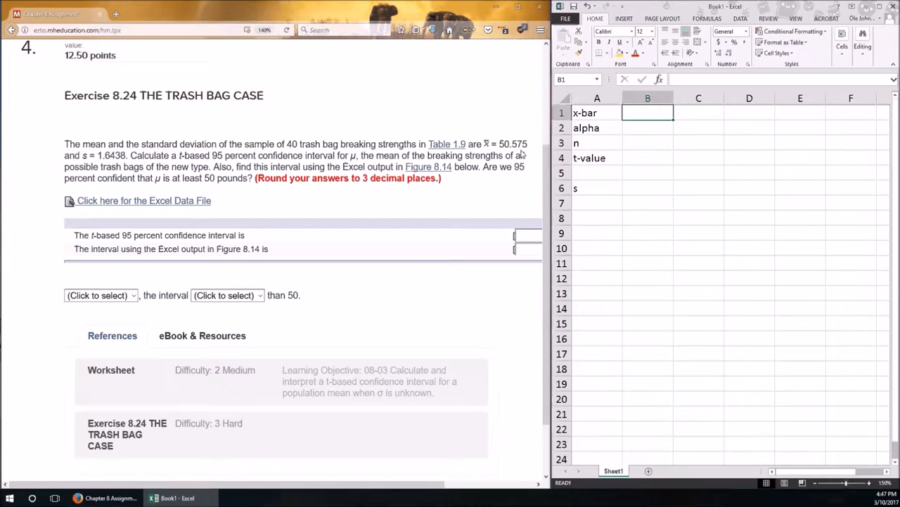
- Fill in 50.575, 0.05, 40 and 1.6438 beside x-bar, alpha, n and s, then start the t-value formula
{"action": "type", "text": "50.575"}
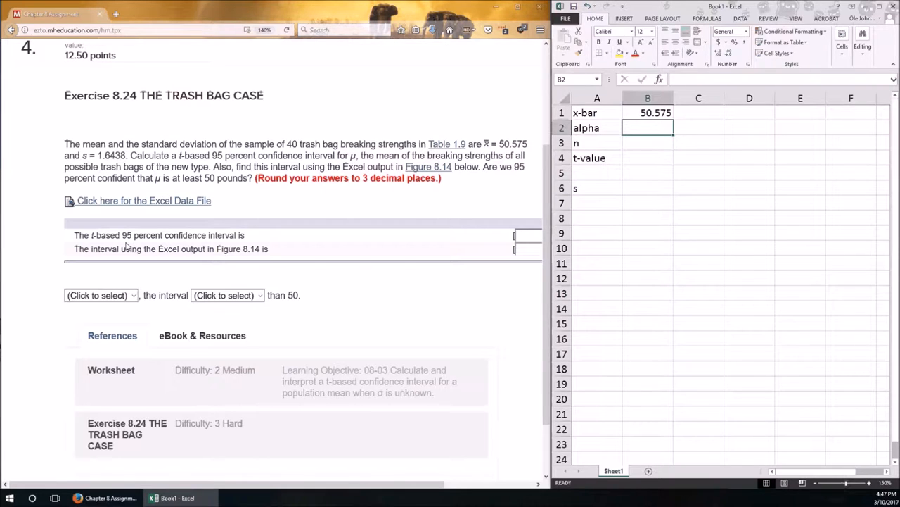
{"action": "type", "text": "0."}
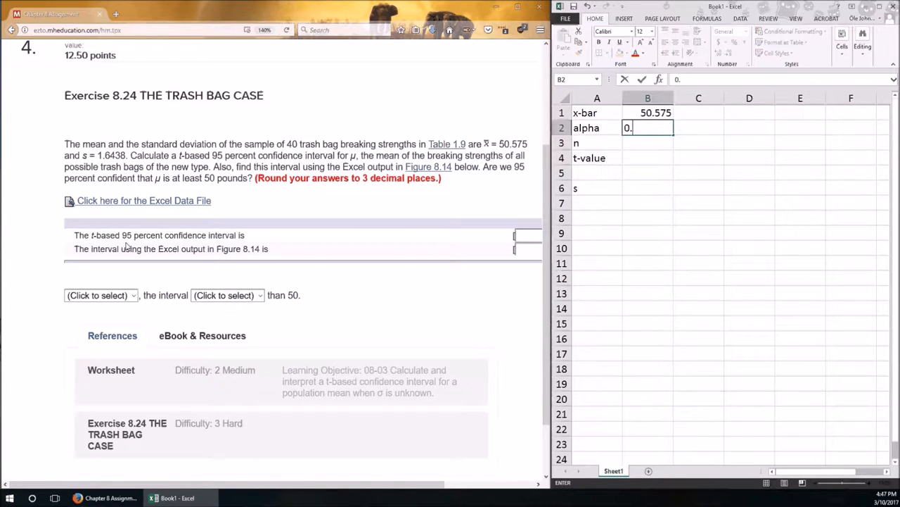
{"action": "type", "text": "05"}
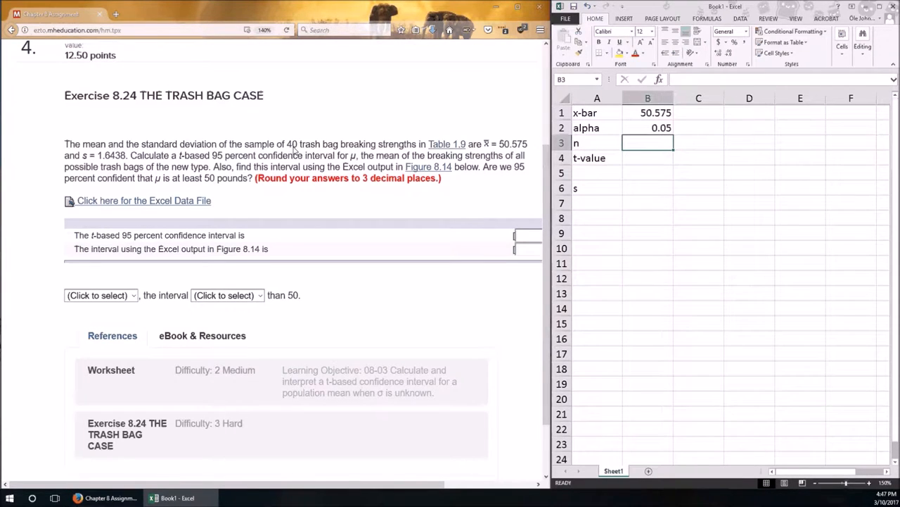
{"action": "type", "text": "40"}
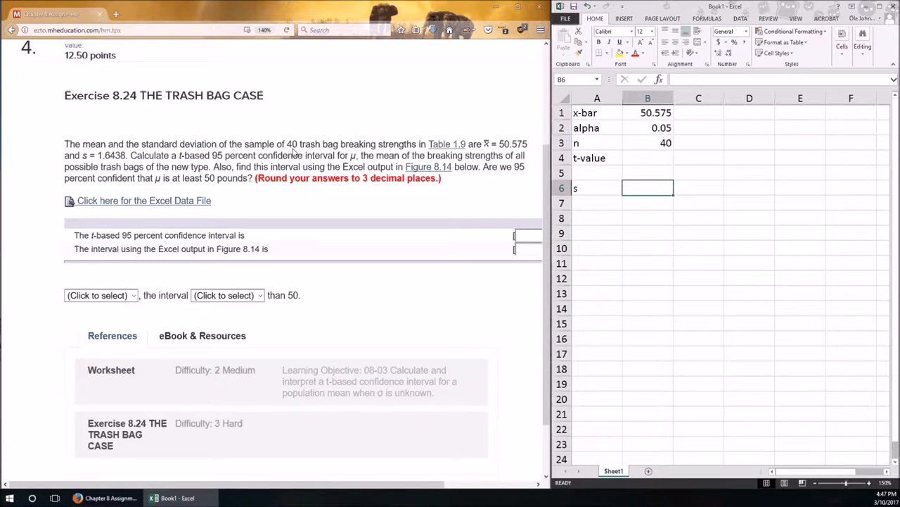
{"action": "type", "text": "1.6438"}
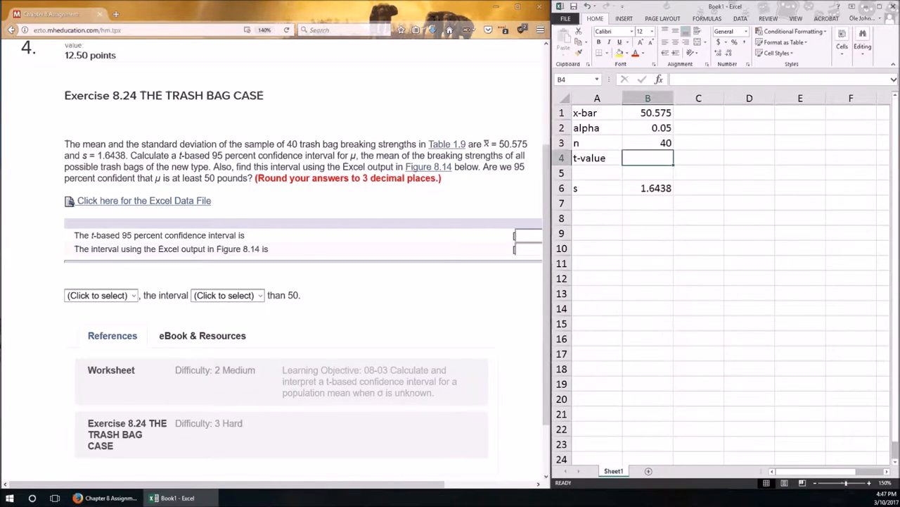
{"action": "type", "text": "="}
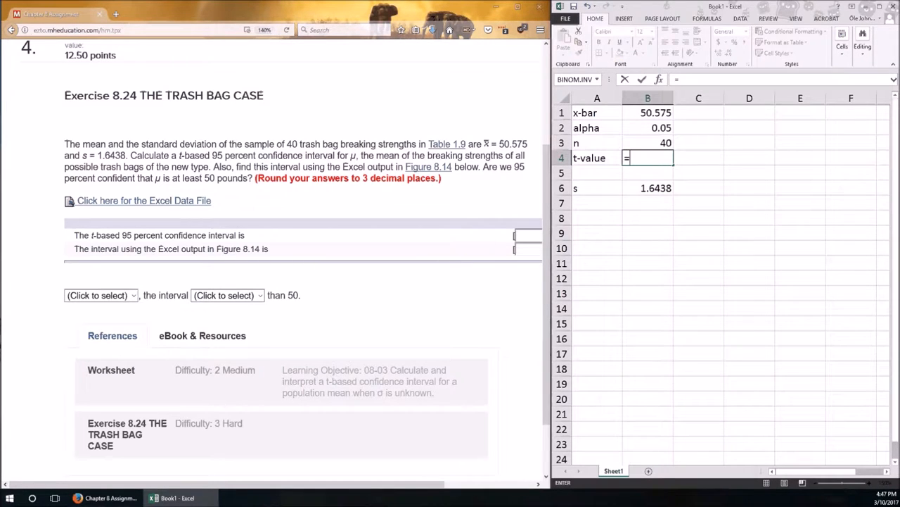
- Compute the t-value 2.022691 with T.INV.2T using alpha and n−1, then review its cell references
{"action": "type", "text": "T.INV.2T"}
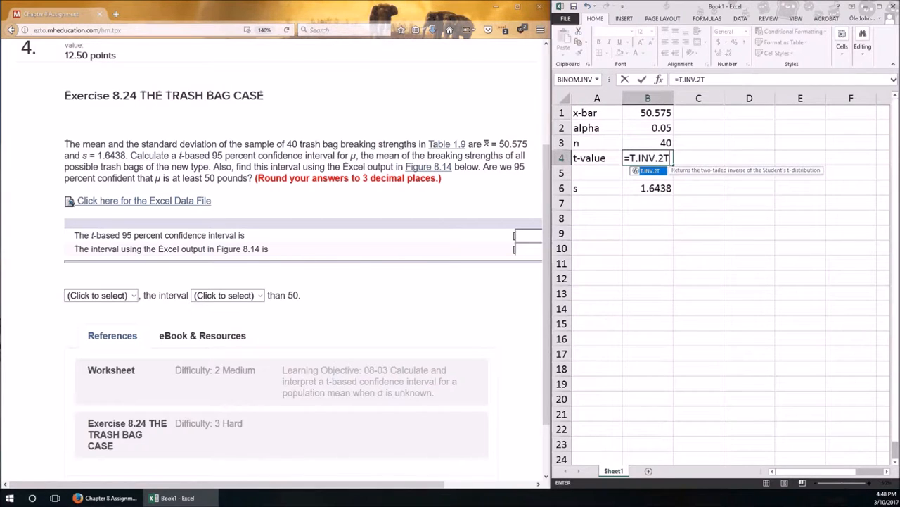
{"action": "type", "text": "("}
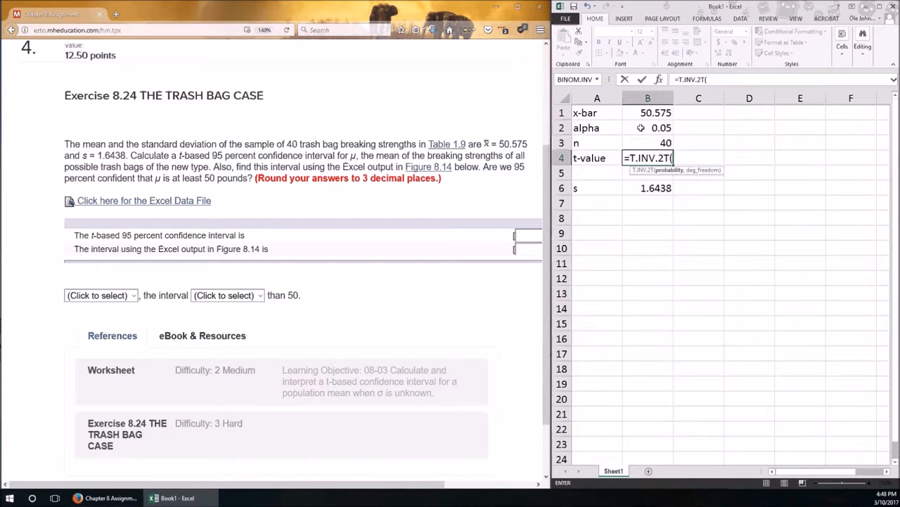
{"action": "left_click", "coordinate": [648, 127]}
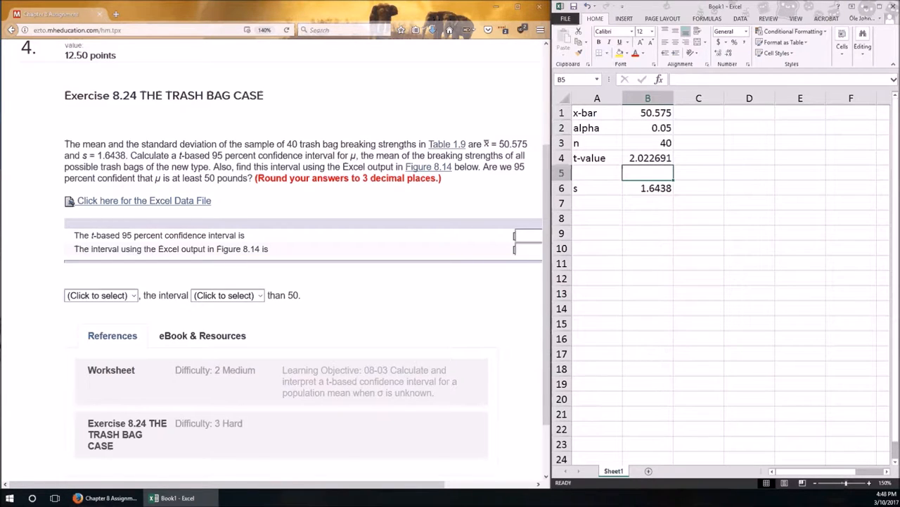
{"action": "left_click", "coordinate": [647, 158]}
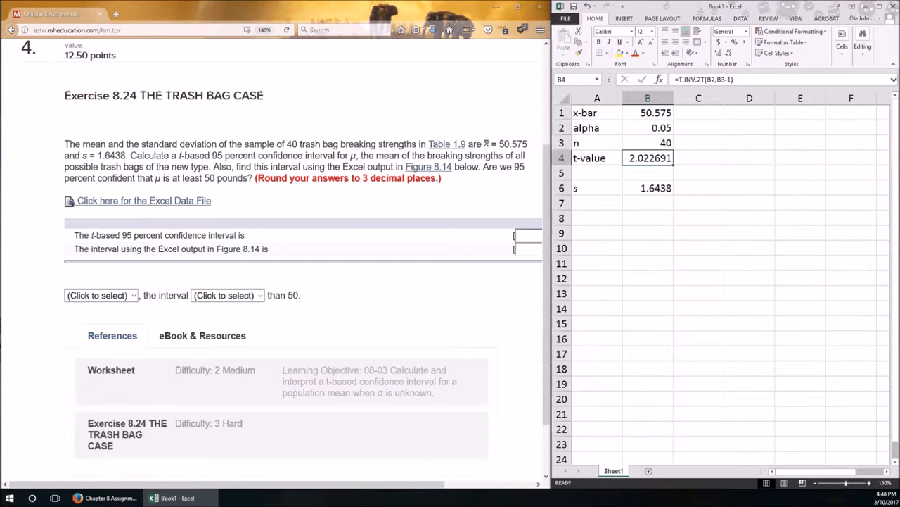
{"action": "double_click", "coordinate": [648, 157]}
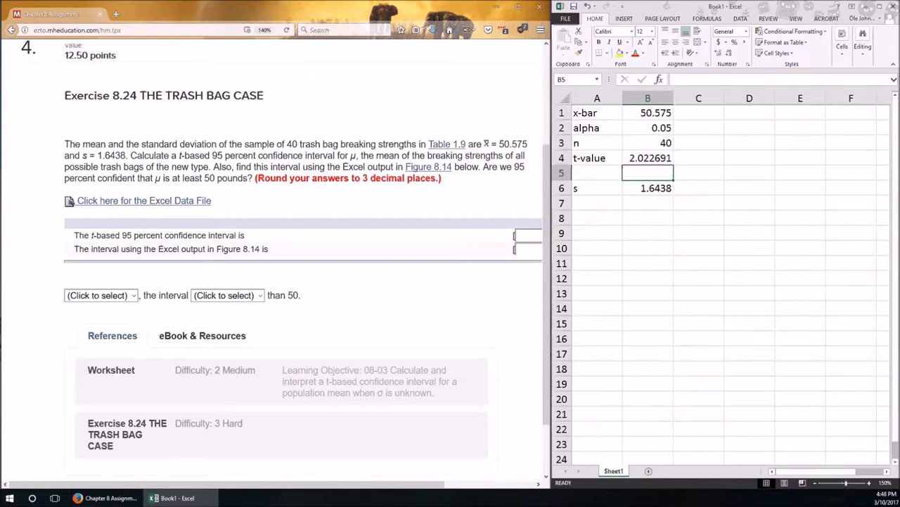
- Beneath the t-value, compute 2.022691 again with a one-tailed T.INV formula on alpha and B3-1
{"action": "type", "text": "=T."}
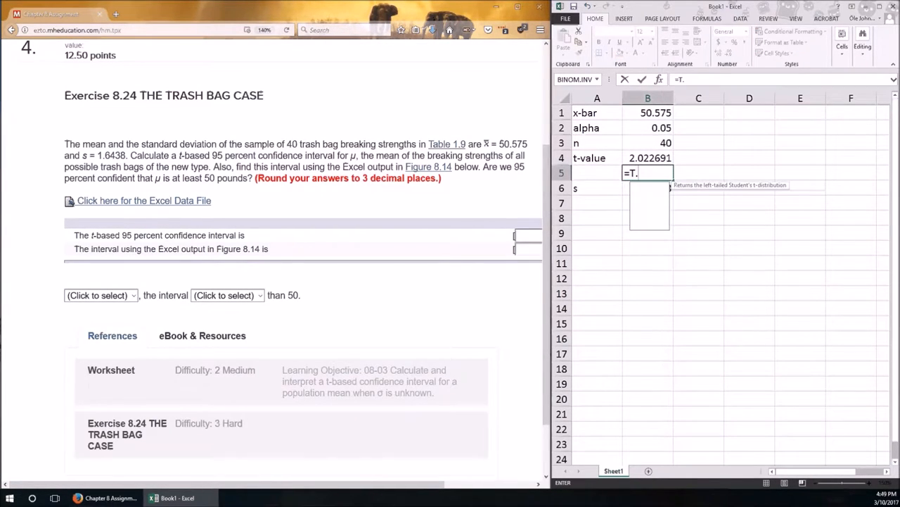
{"action": "type", "text": "INV("}
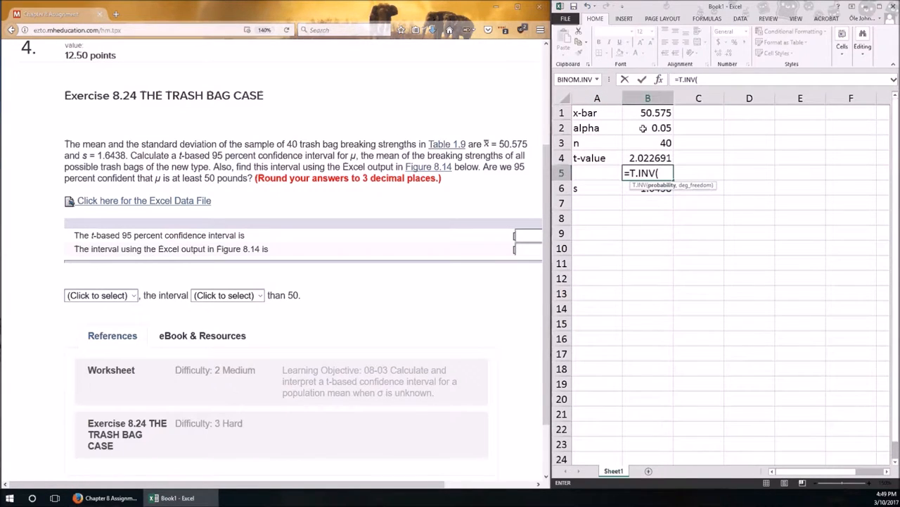
{"action": "left_click", "coordinate": [647, 127]}
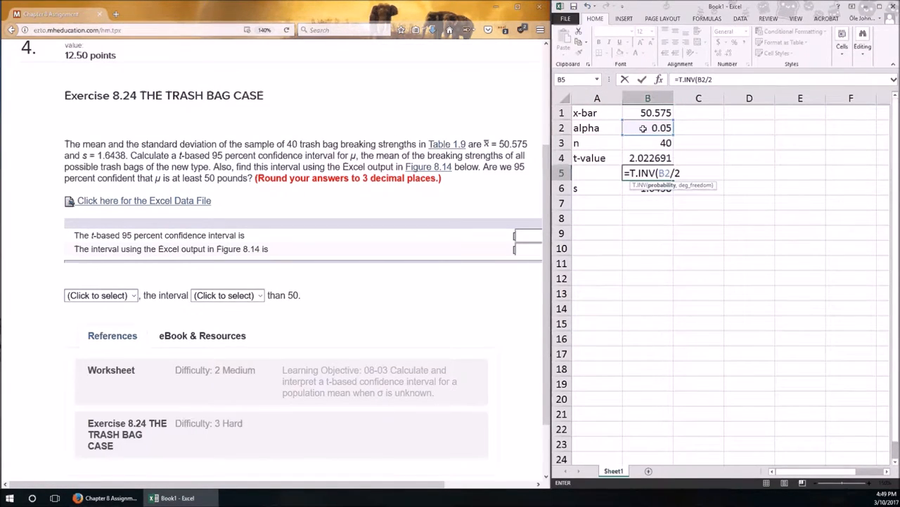
{"action": "type", "text": ","}
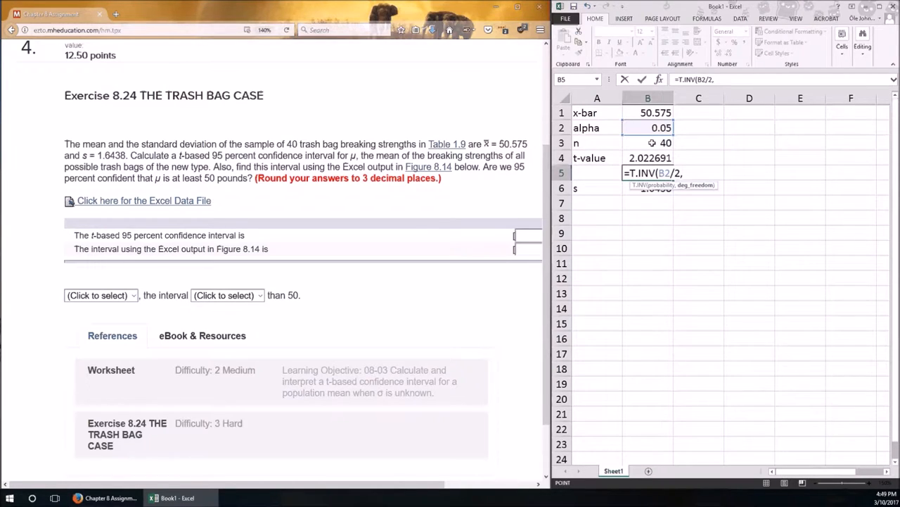
{"action": "type", "text": "B3-1)"}
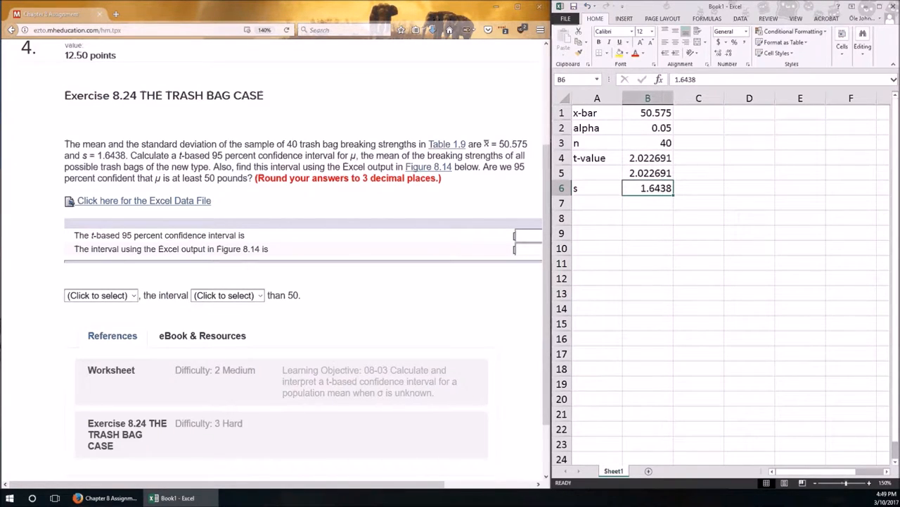
- Add an lcl row computing x-bar minus t-value·s/√n from the referenced cells, giving 50.04929
{"action": "left_click", "coordinate": [597, 232]}
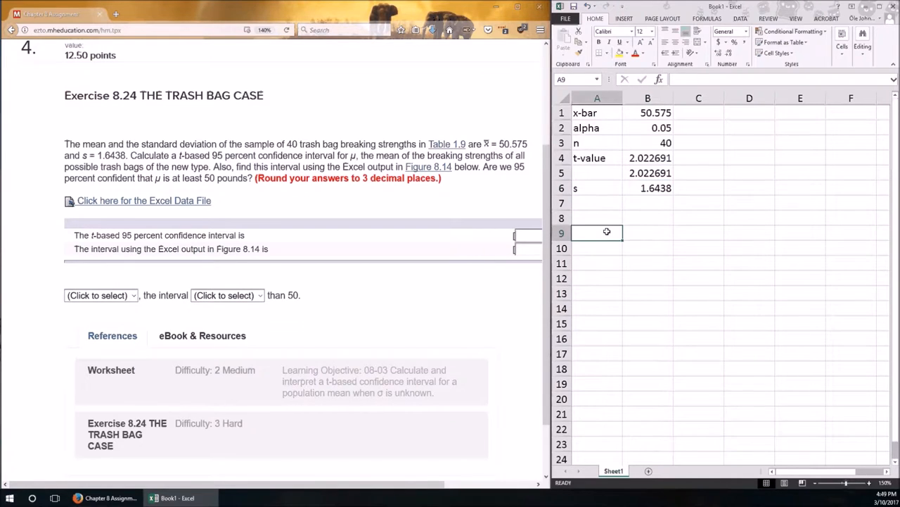
{"action": "type", "text": "lcl"}
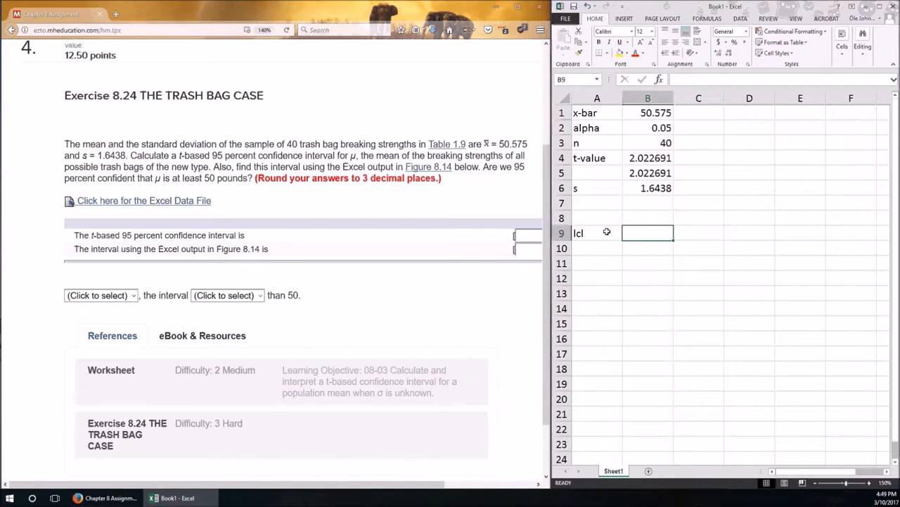
{"action": "left_click", "coordinate": [656, 112]}
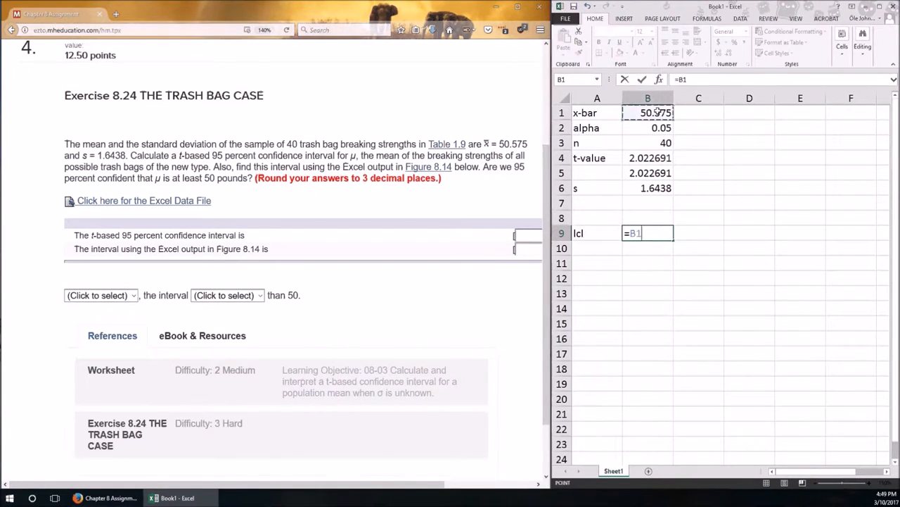
{"action": "type", "text": "-"}
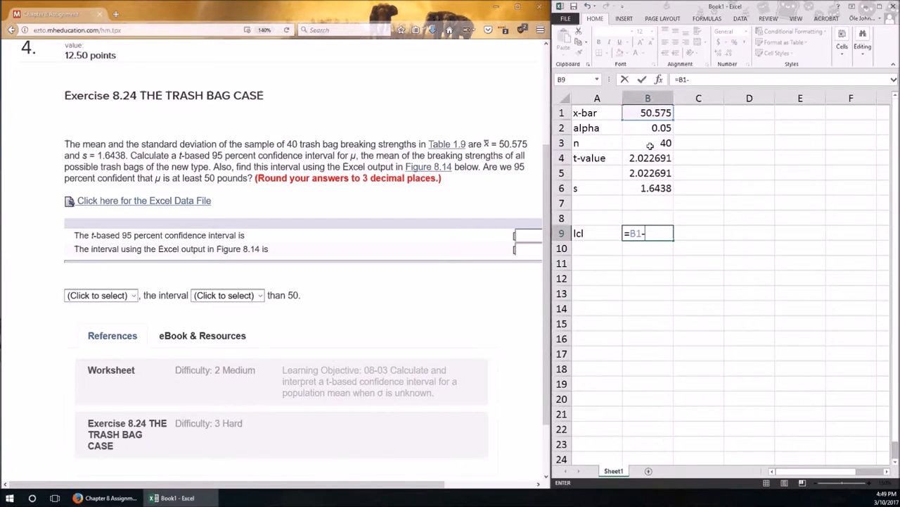
{"action": "left_click", "coordinate": [648, 158]}
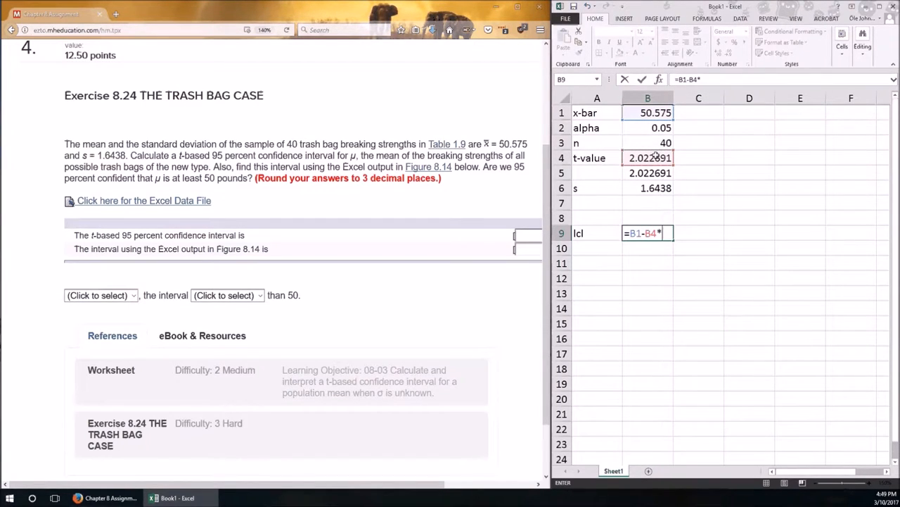
{"action": "left_click", "coordinate": [647, 189]}
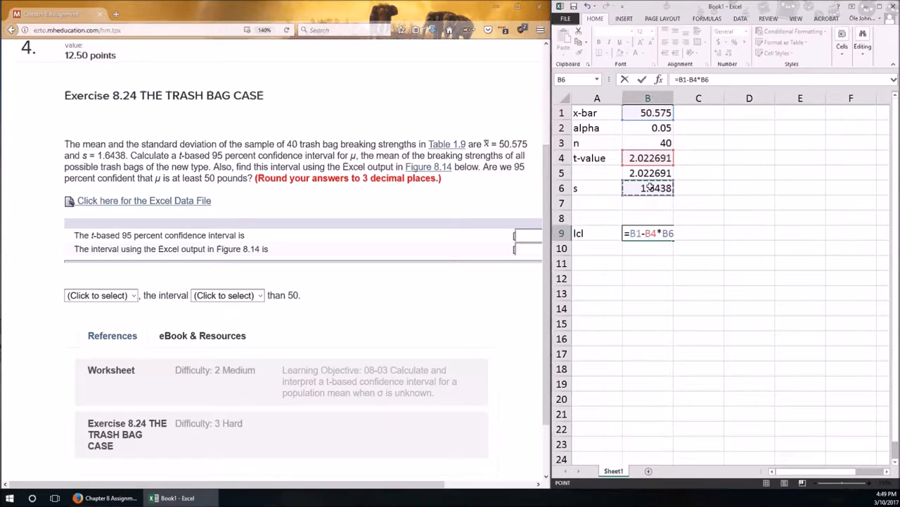
{"action": "type", "text": "/SQRT("}
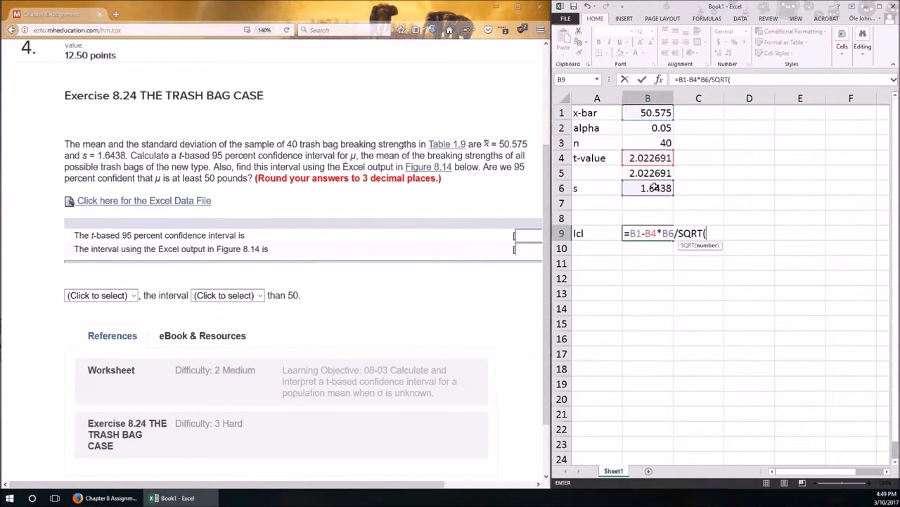
{"action": "left_click", "coordinate": [647, 143]}
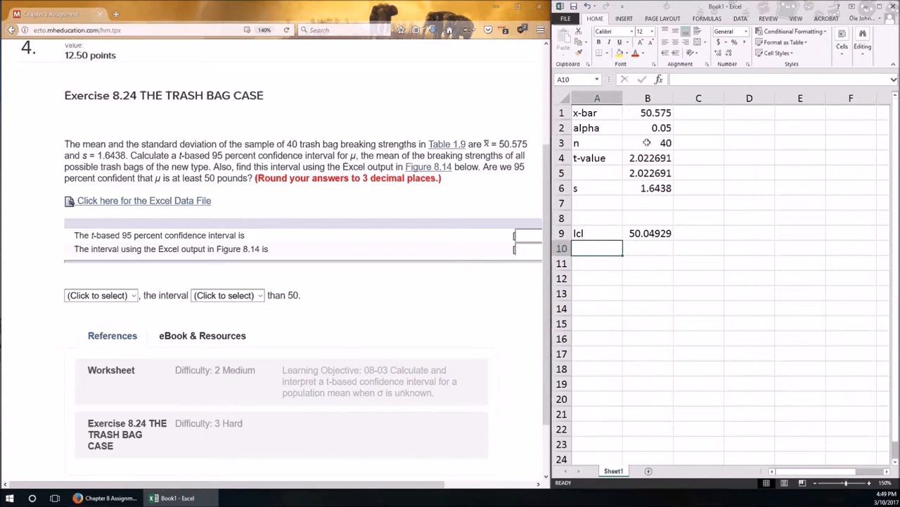
- Add a ucl row computing x-bar plus t-value·s/sqrt(n), giving 51.10071
{"action": "type", "text": "ucl"}
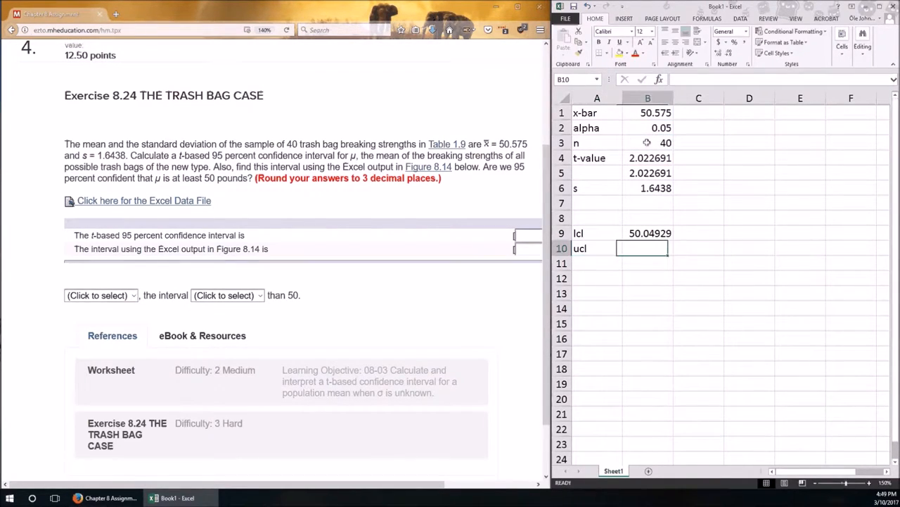
{"action": "type", "text": "=B1+B4*B6/"}
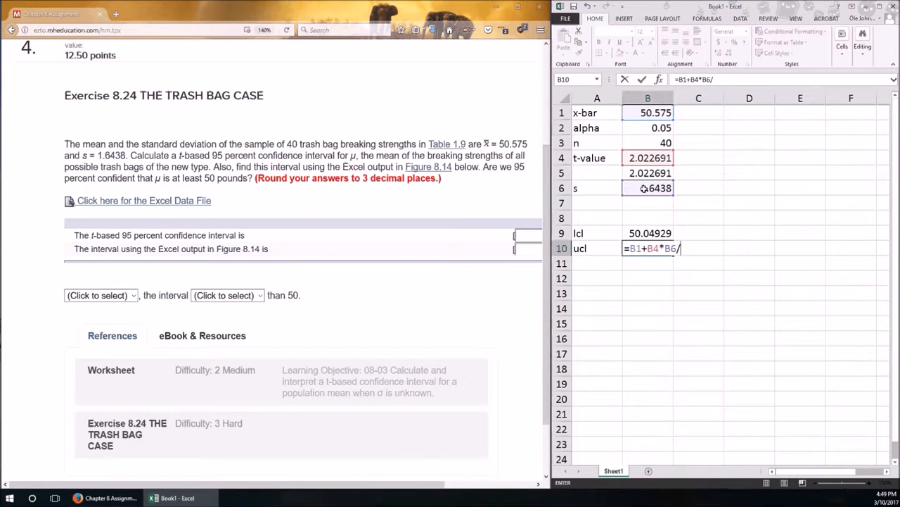
{"action": "type", "text": "sqrt("}
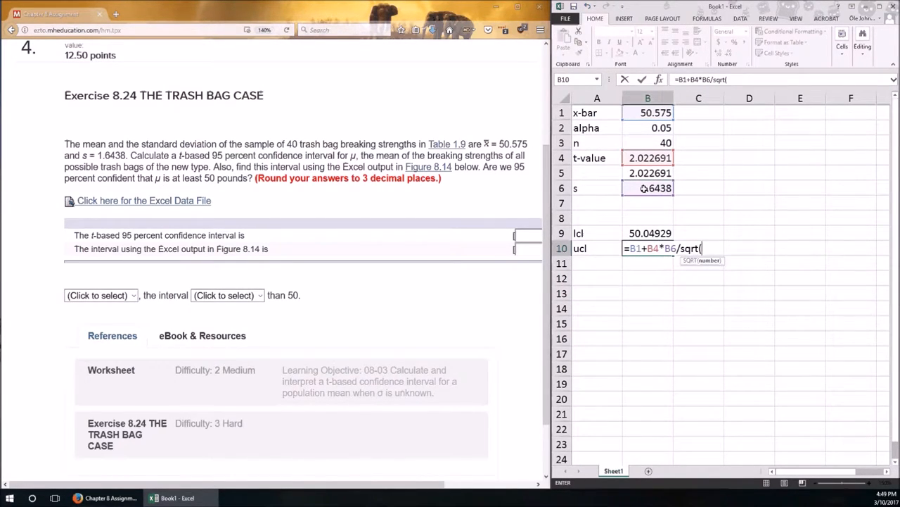
{"action": "left_click", "coordinate": [647, 142]}
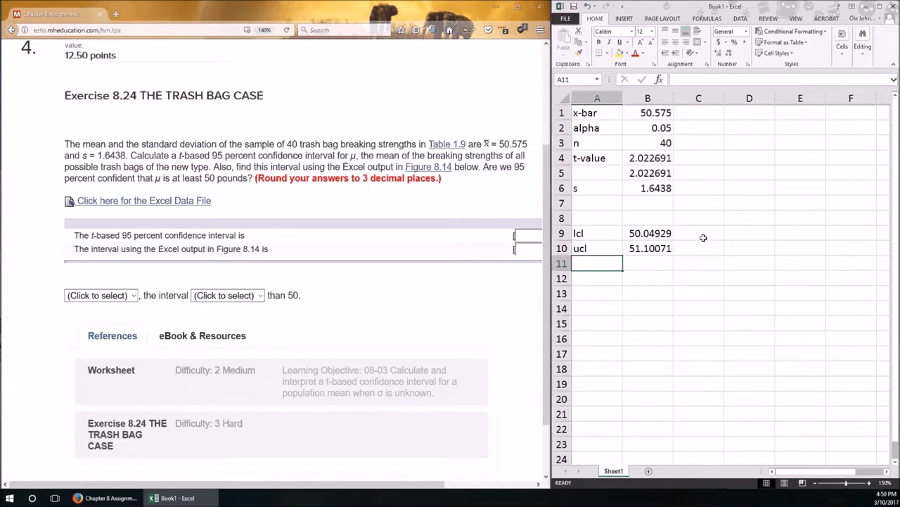
{"action": "mouse_move", "coordinate": [701, 247]}
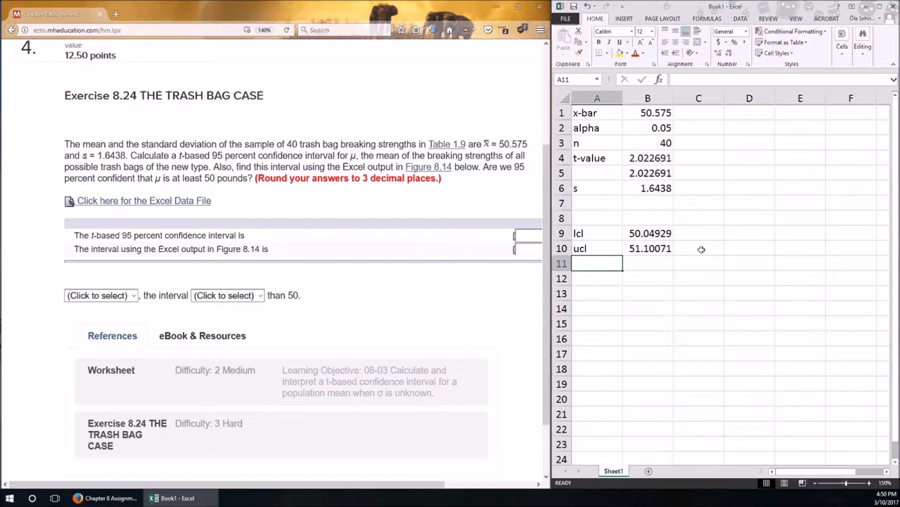
{"action": "mouse_move", "coordinate": [234, 239]}
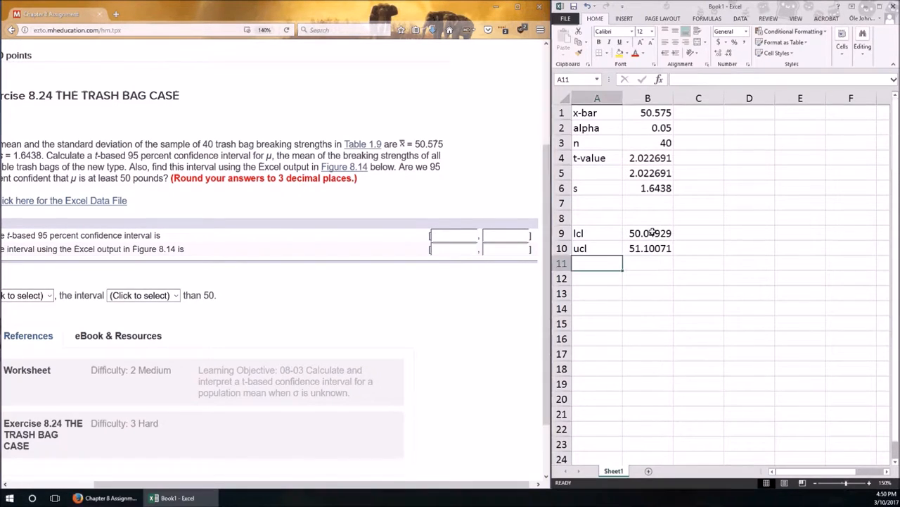
- Round both Excel limits to 3 decimals and enter 50.049 and 51.101 as the Connect t-based interval
{"action": "left_click_drag", "start_coordinate": [647, 233], "coordinate": [647, 248]}
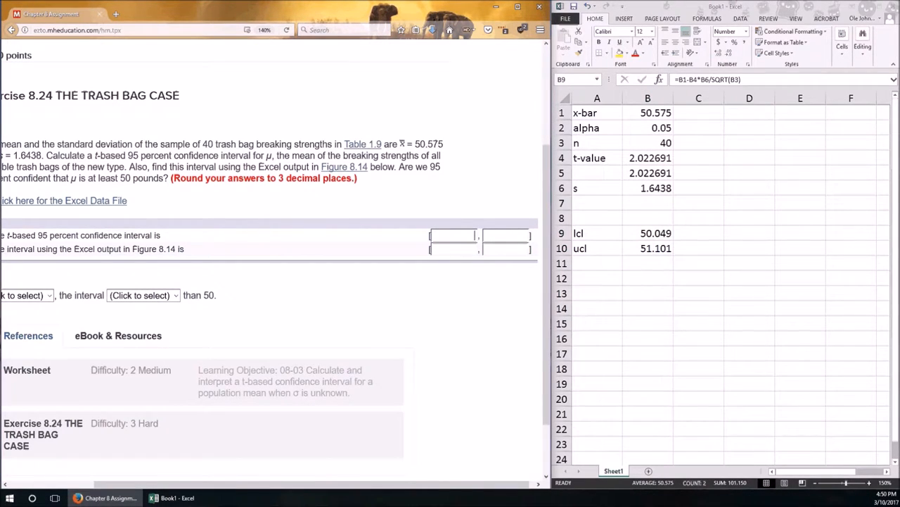
{"action": "type", "text": "50.049"}
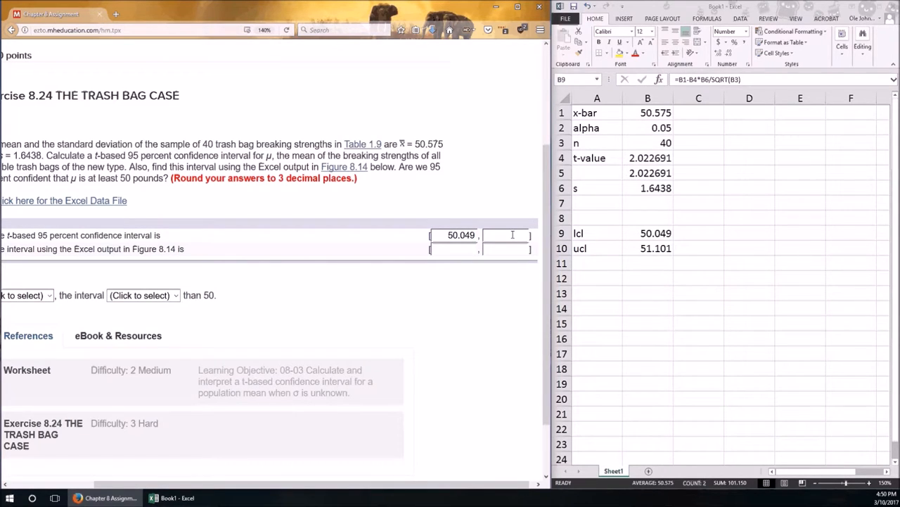
{"action": "type", "text": "51.101"}
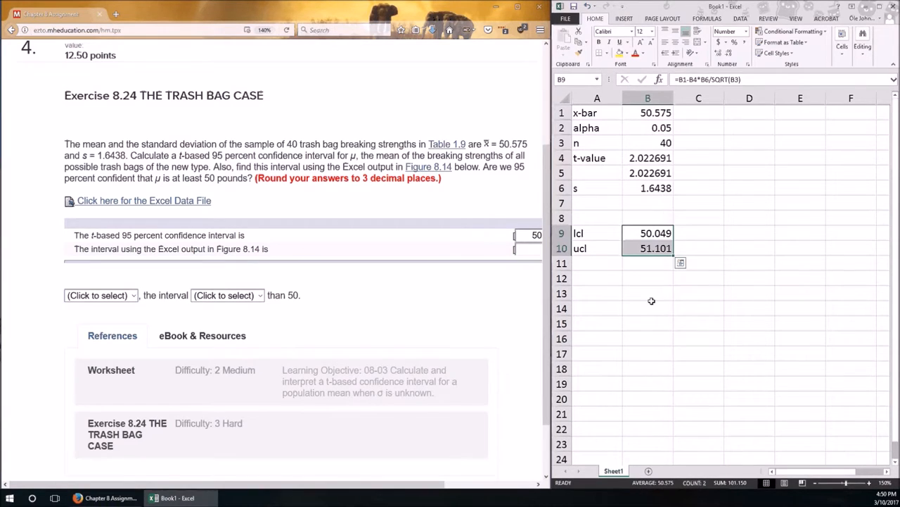
{"action": "left_click", "coordinate": [648, 294]}
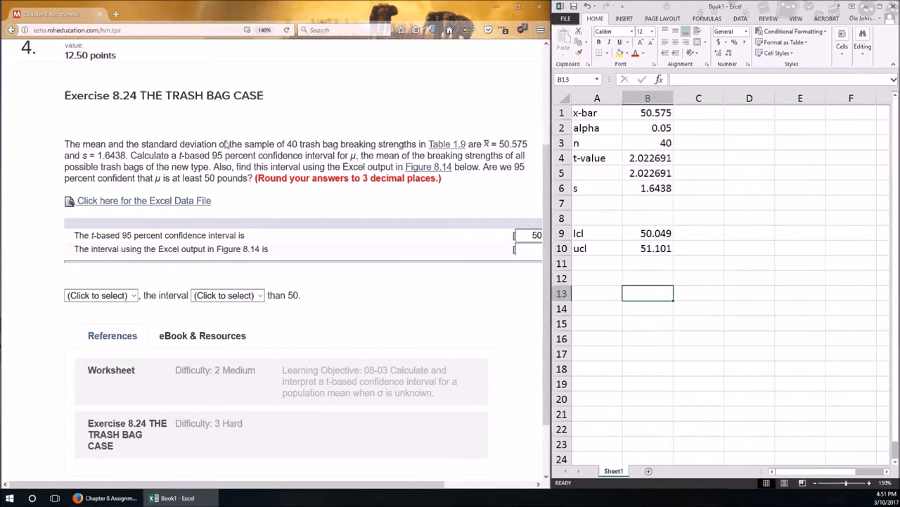
- In an empty cell enter the Excel-output lower limit 50.575-0.5257 and label it lcl
{"action": "double_click", "coordinate": [250, 248]}
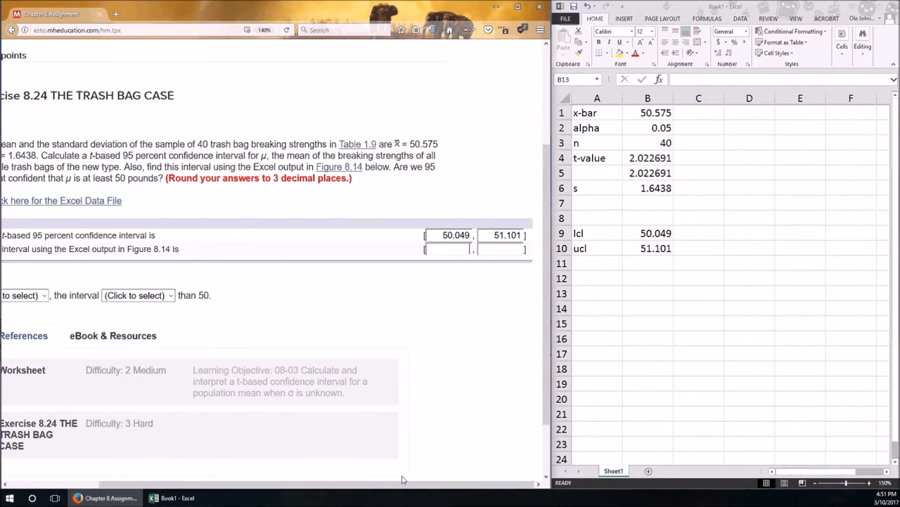
{"action": "left_click", "coordinate": [647, 294]}
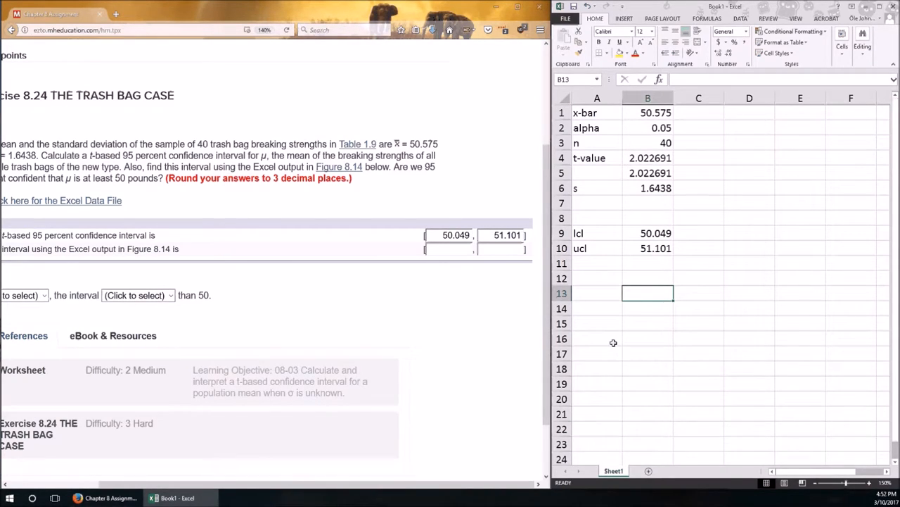
{"action": "type", "text": "50.575"}
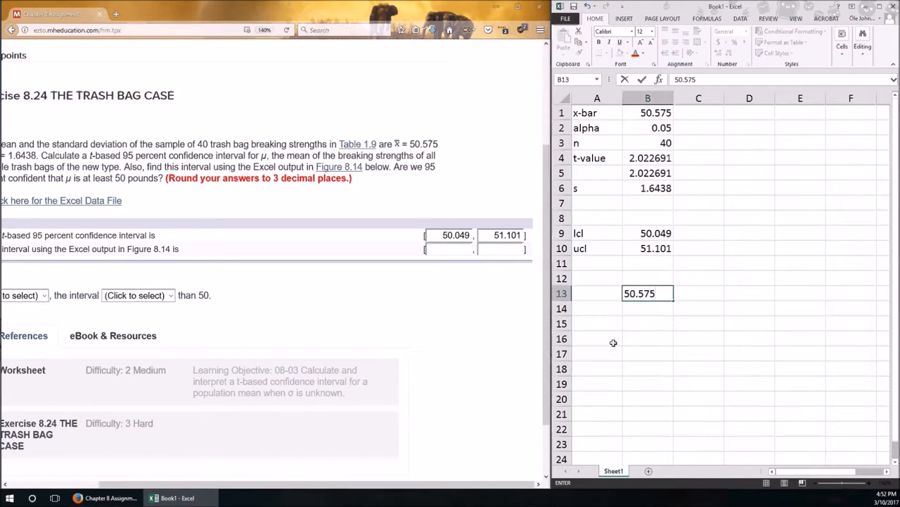
{"action": "type", "text": "-"}
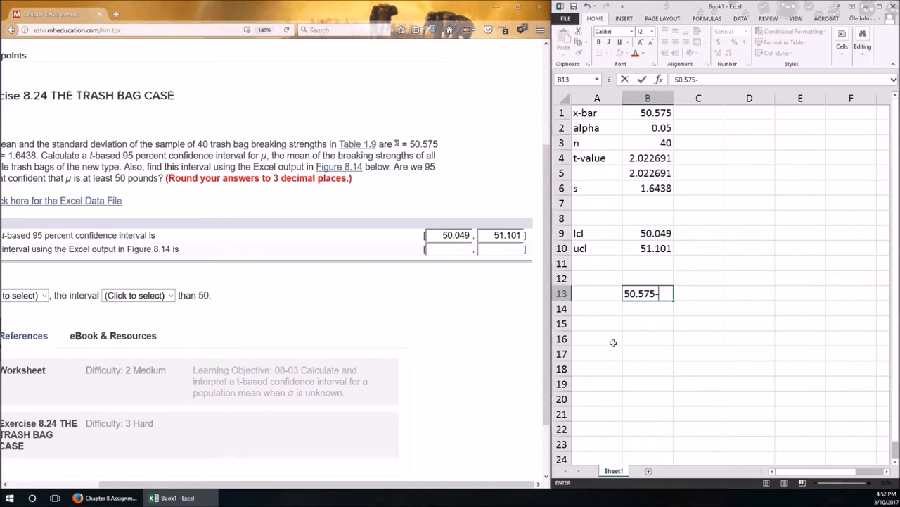
{"action": "type", "text": "0.52"}
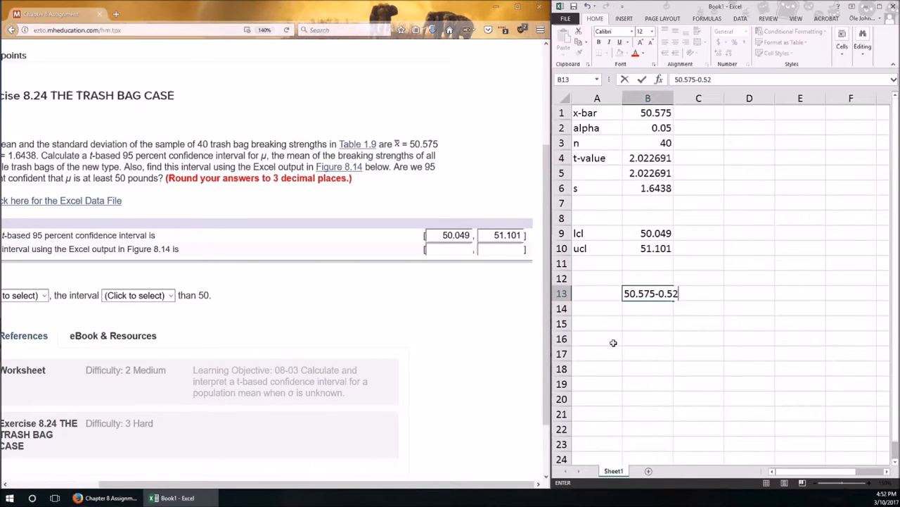
{"action": "type", "text": "57"}
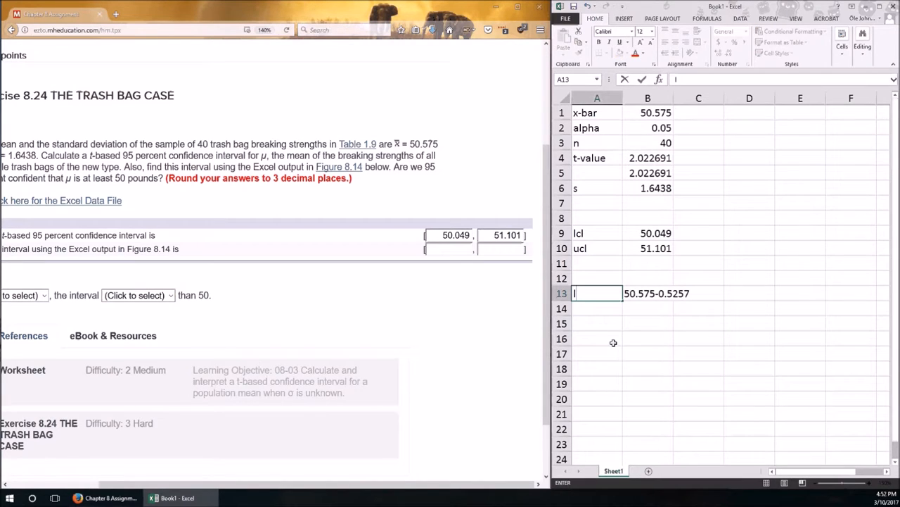
{"action": "type", "text": "lcl"}
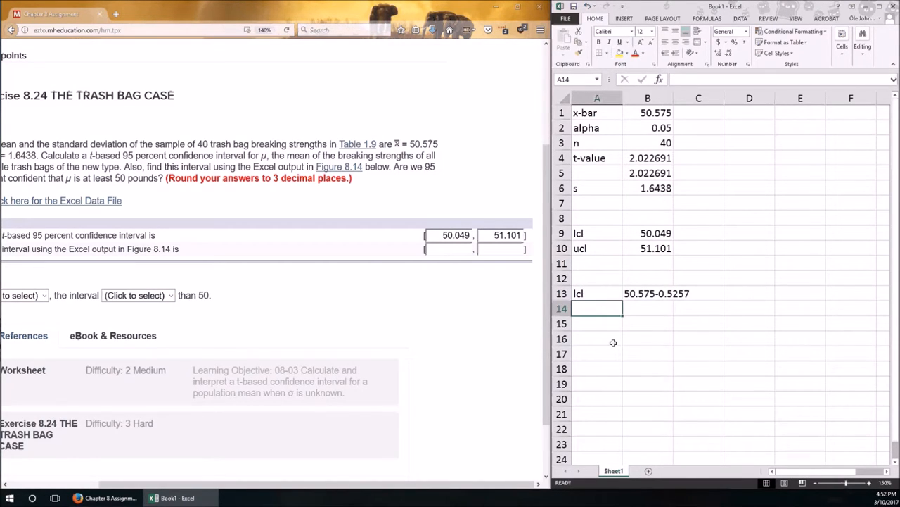
- Label a ucl row and enter the upper limit 50.575+0.5257
{"action": "type", "text": "ucl"}
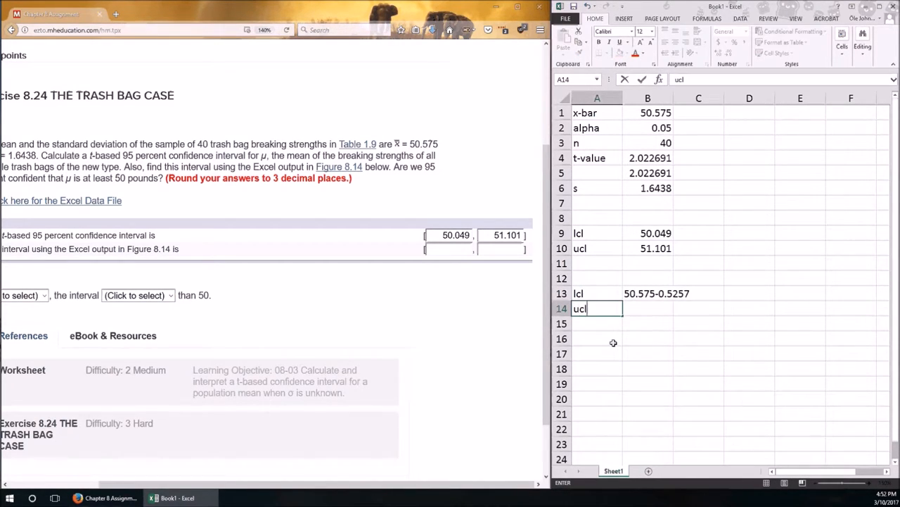
{"action": "type", "text": "5"}
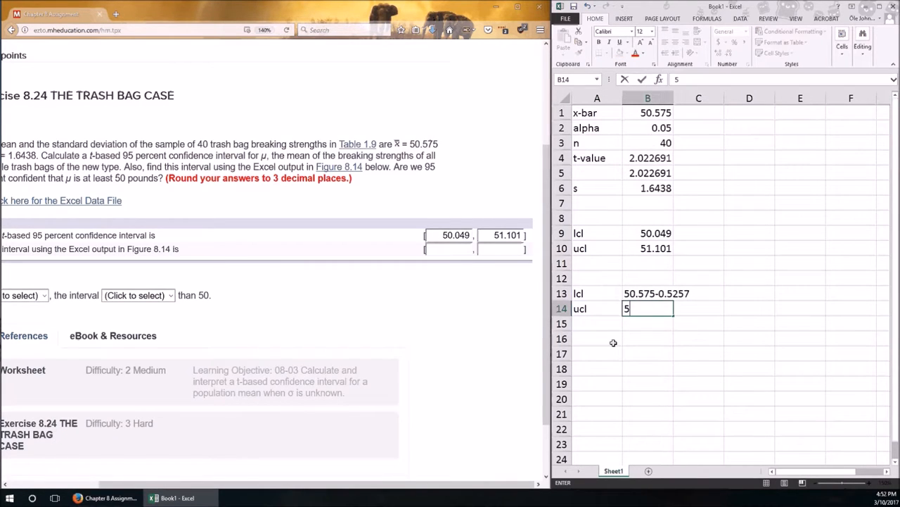
{"action": "type", "text": "0.575"}
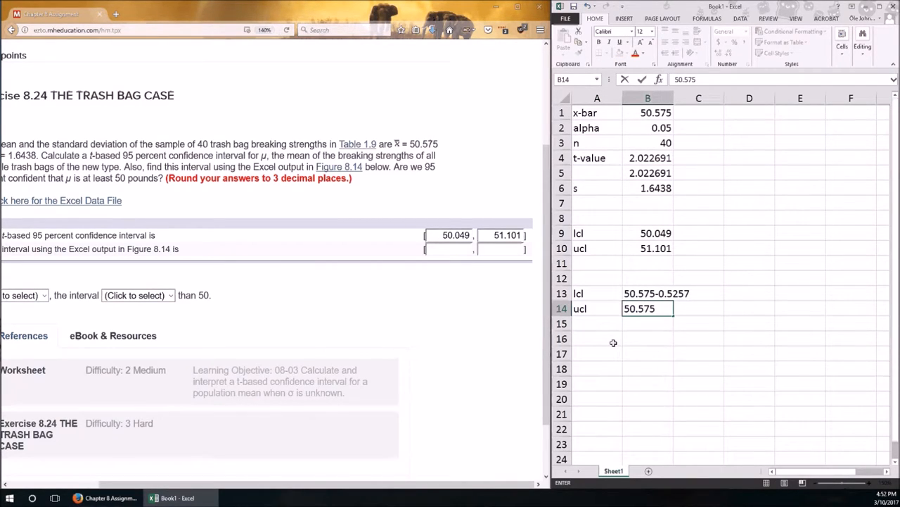
{"action": "type", "text": "+"}
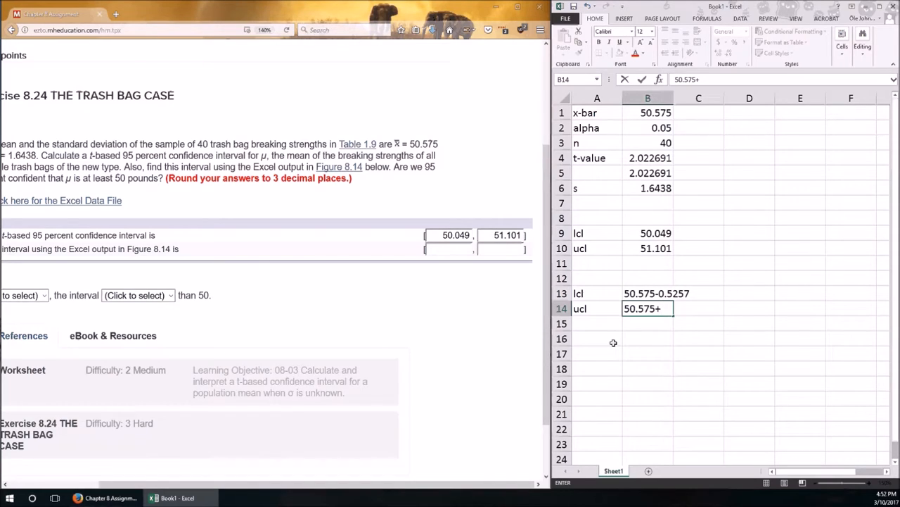
{"action": "type", "text": "0.52"}
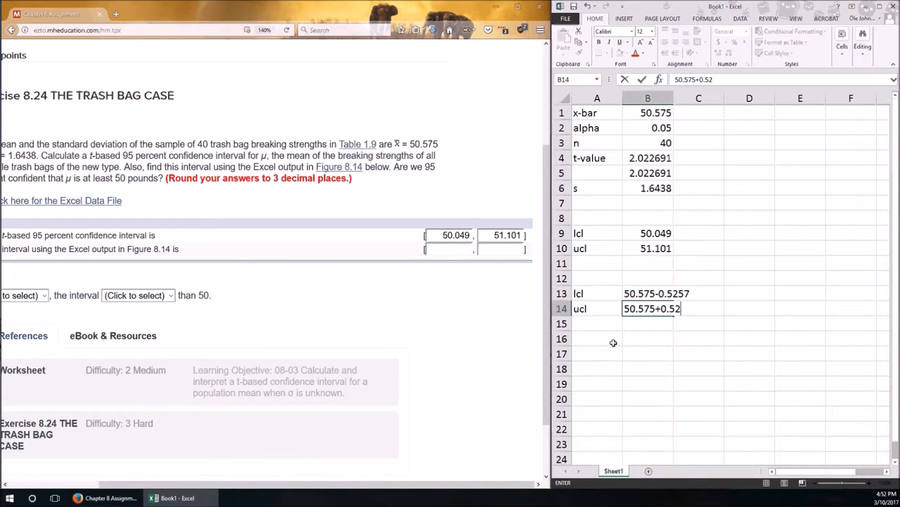
{"action": "key", "text": "enter"}
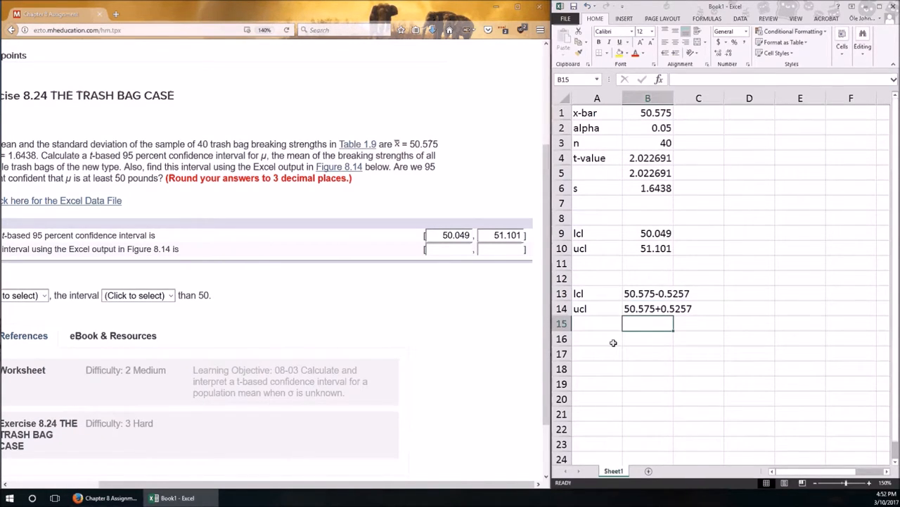
- Convert the second lcl and ucl rows to formulas evaluating to 50.049 and 51.101
{"action": "left_click", "coordinate": [647, 308]}
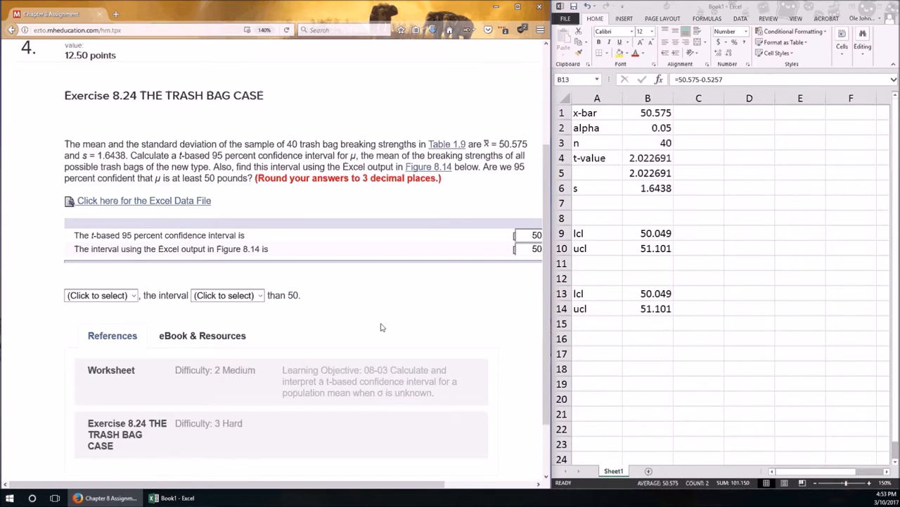
{"action": "mouse_move", "coordinate": [39, 287]}
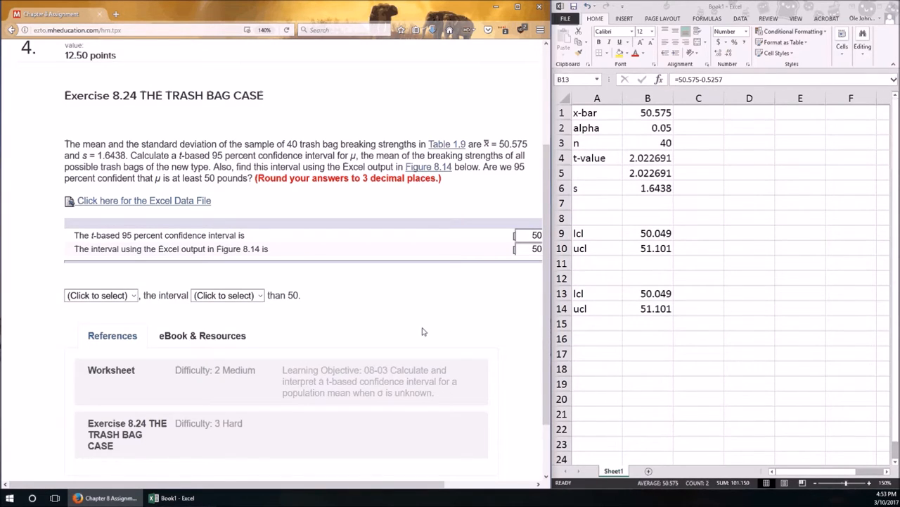
{"action": "mouse_move", "coordinate": [156, 197]}
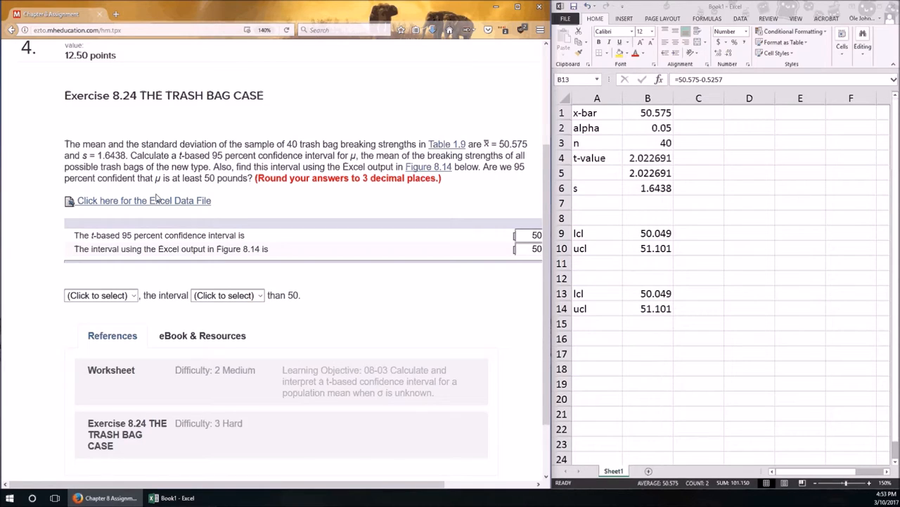
{"action": "mouse_move", "coordinate": [200, 189]}
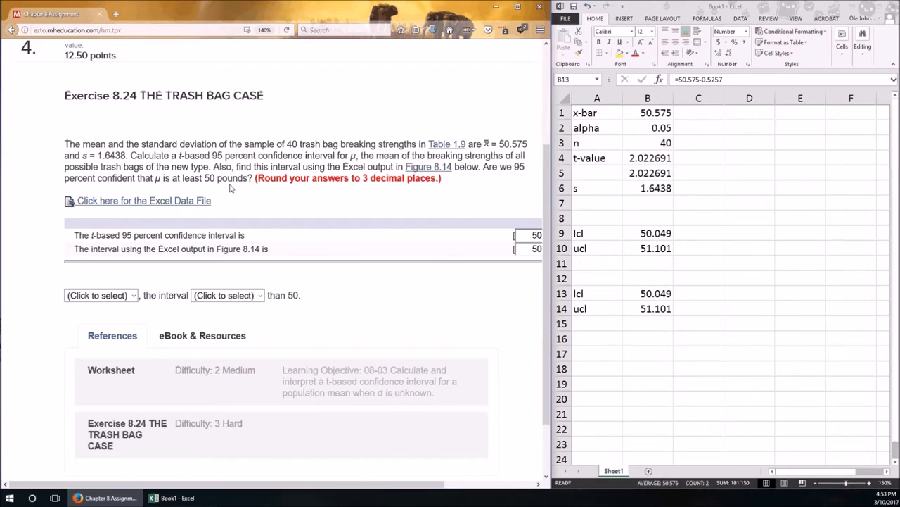
{"action": "mouse_move", "coordinate": [718, 377]}
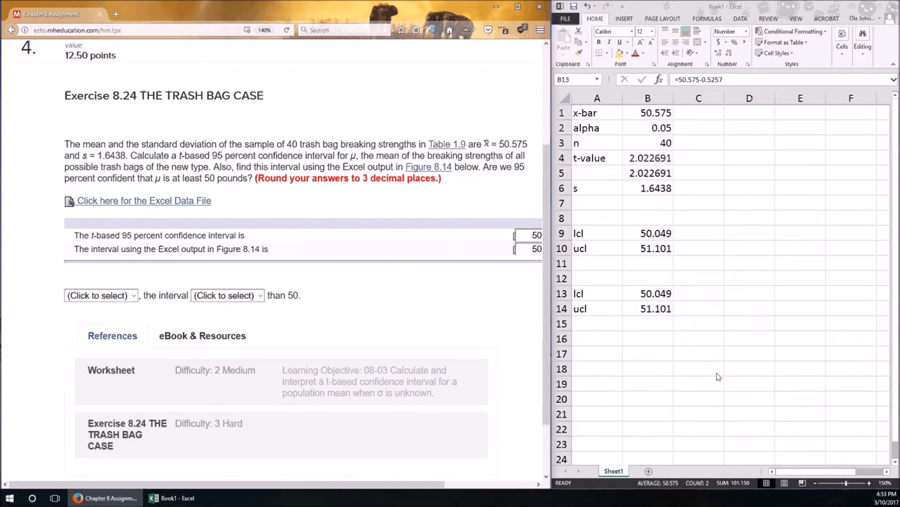
{"action": "mouse_move", "coordinate": [667, 377]}
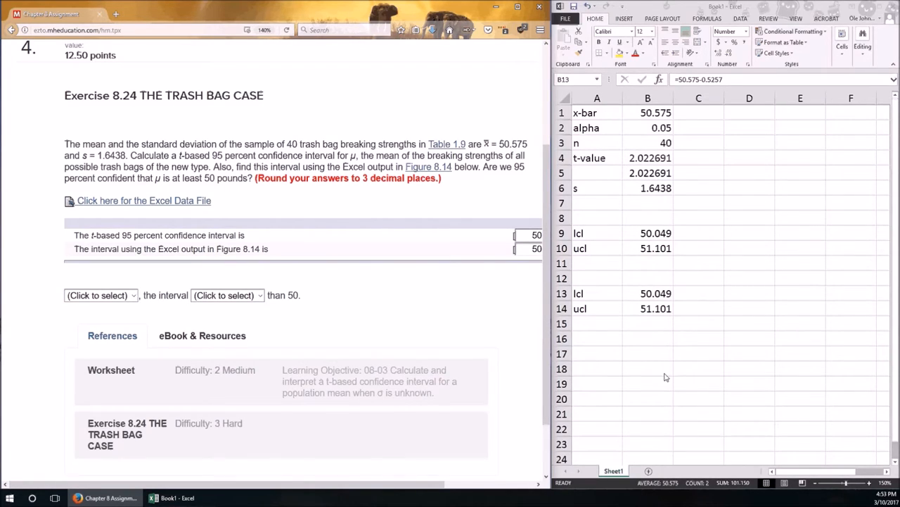
{"action": "mouse_move", "coordinate": [661, 380]}
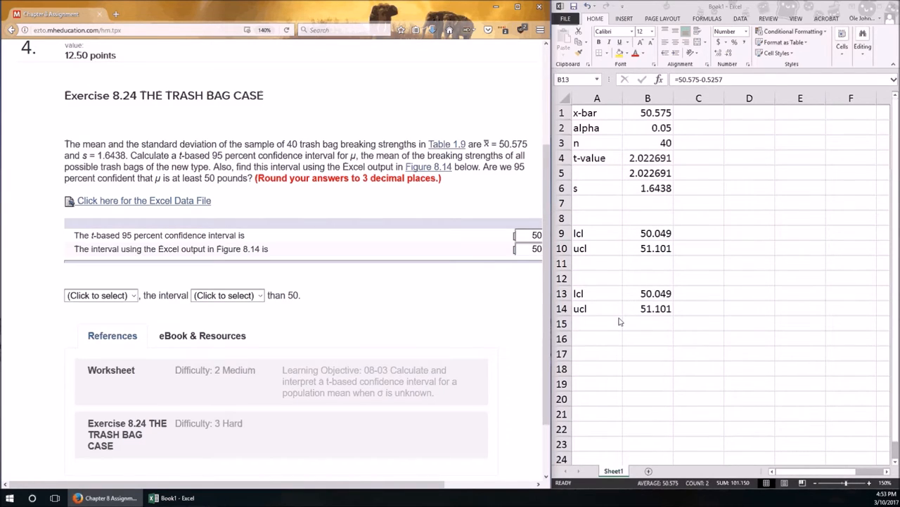
{"action": "mouse_move", "coordinate": [672, 281]}
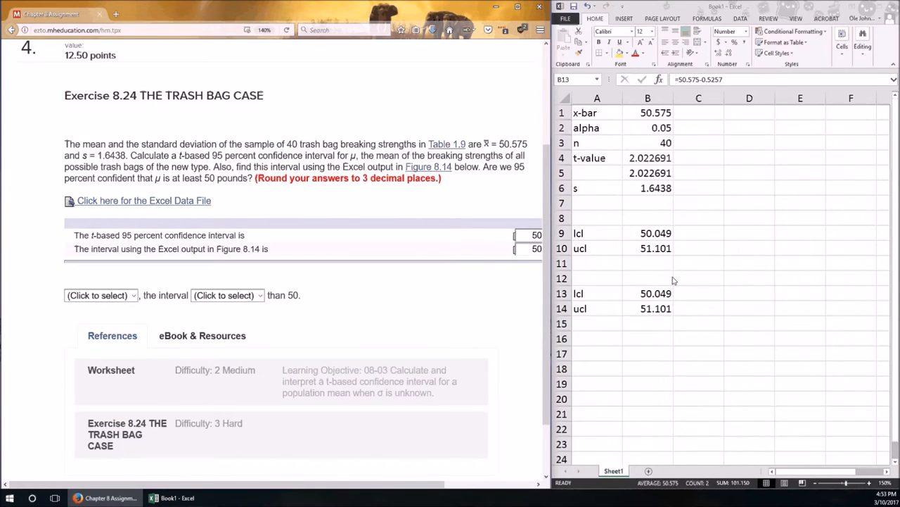
{"action": "mouse_move", "coordinate": [627, 232]}
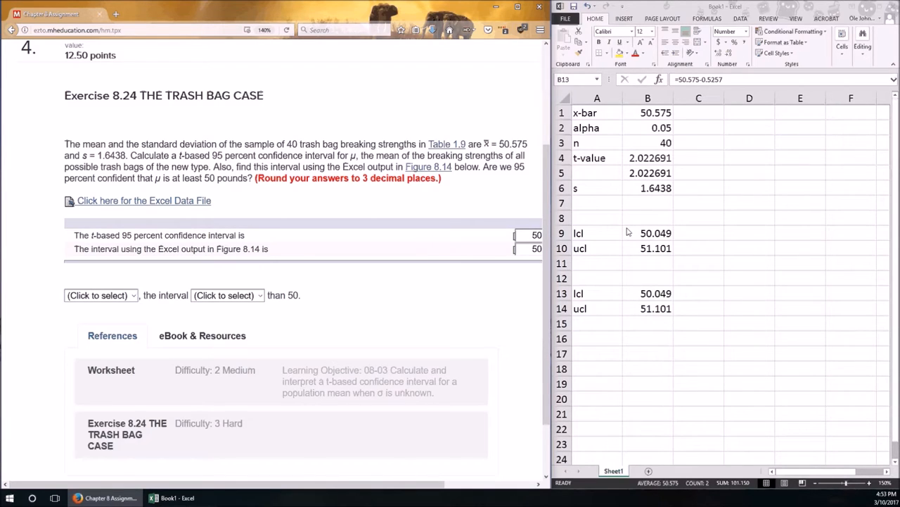
{"action": "mouse_move", "coordinate": [633, 255]}
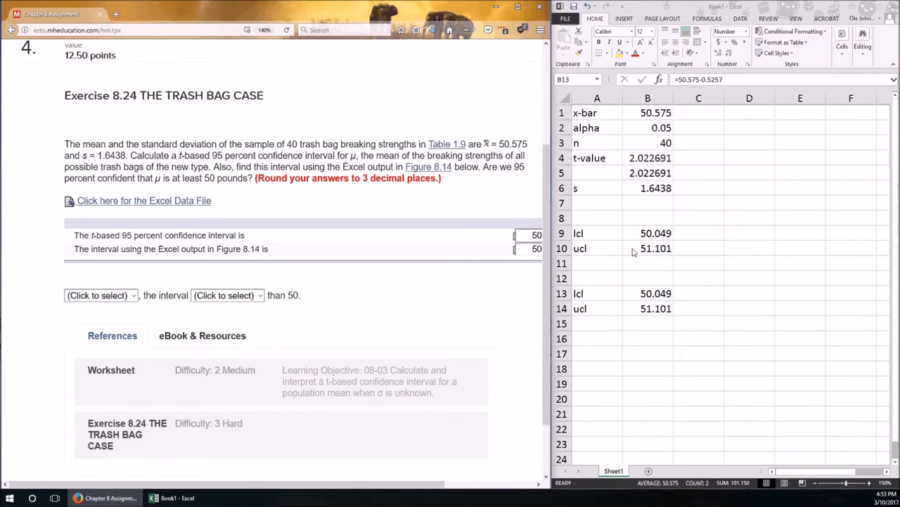
{"action": "mouse_move", "coordinate": [653, 223]}
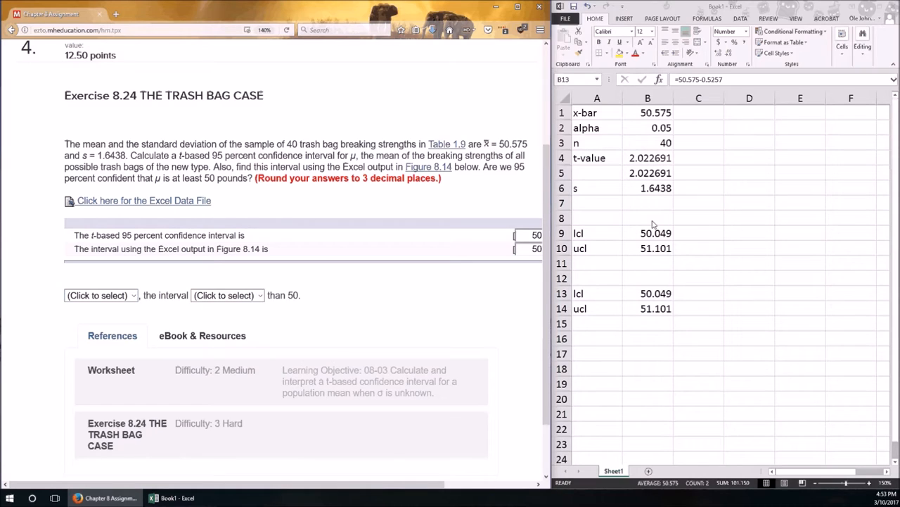
{"action": "mouse_move", "coordinate": [630, 245]}
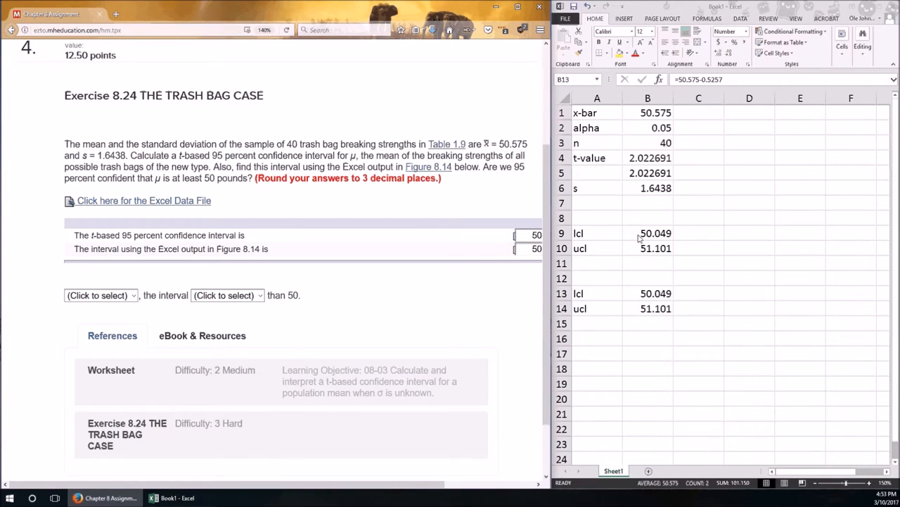
{"action": "mouse_move", "coordinate": [639, 248]}
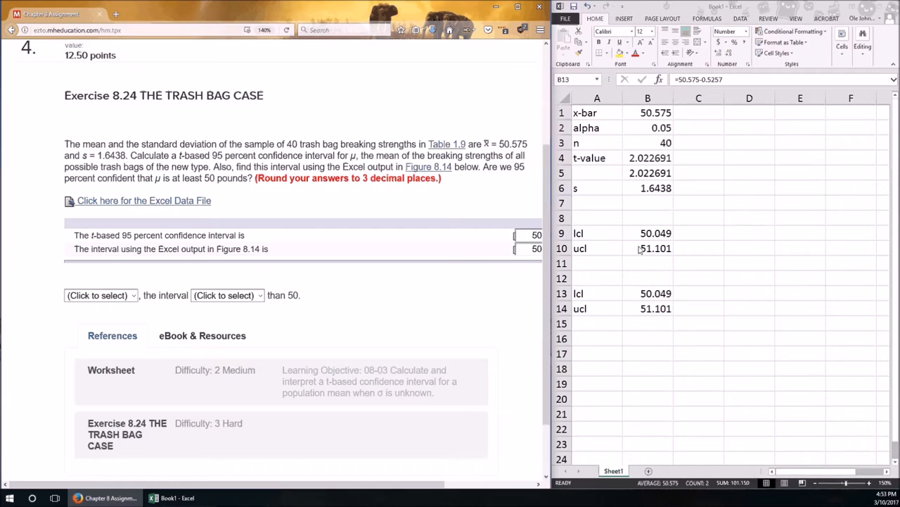
{"action": "mouse_move", "coordinate": [634, 252]}
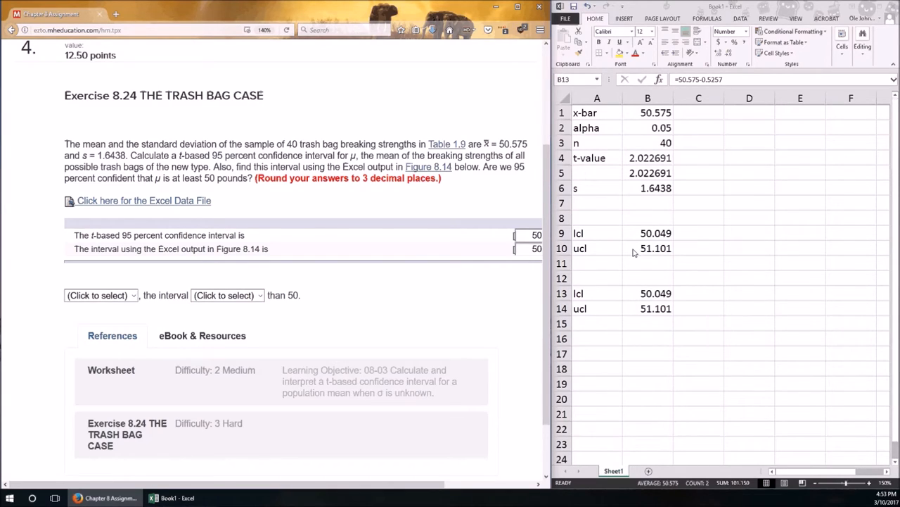
{"action": "mouse_move", "coordinate": [335, 307]}
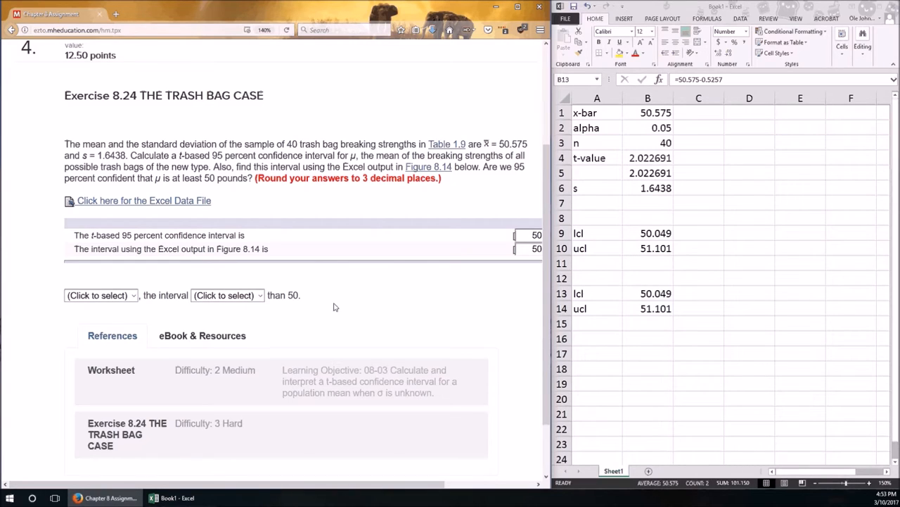
- Answer Yes, the interval is greater than 50, for the 95% confidence question
{"action": "left_click", "coordinate": [98, 295]}
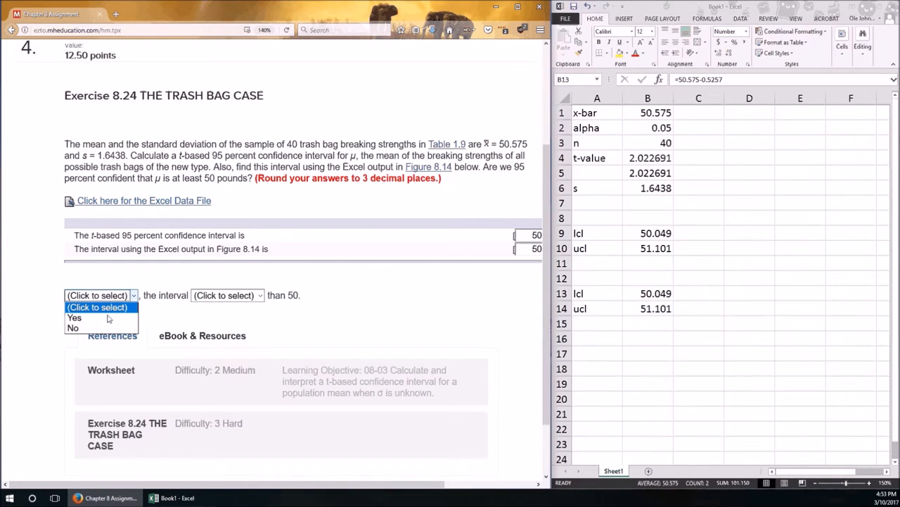
{"action": "left_click", "coordinate": [73, 318]}
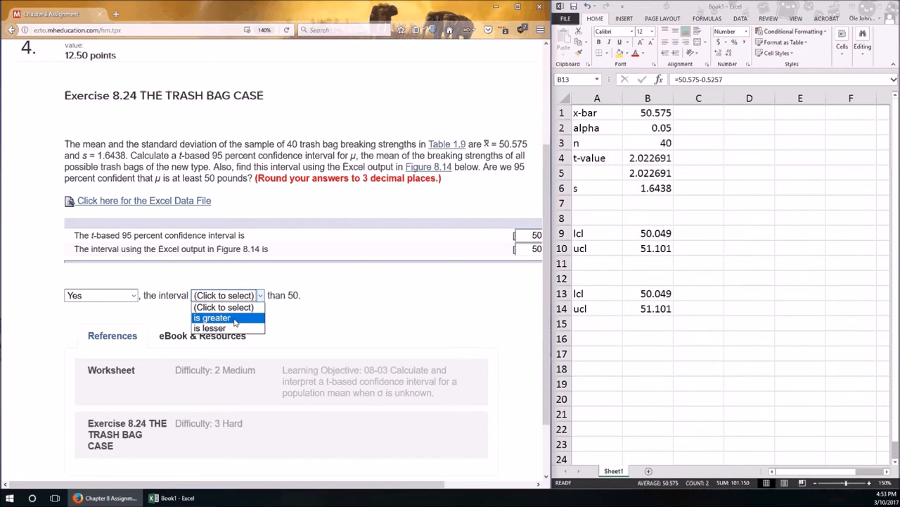
{"action": "left_click", "coordinate": [211, 318]}
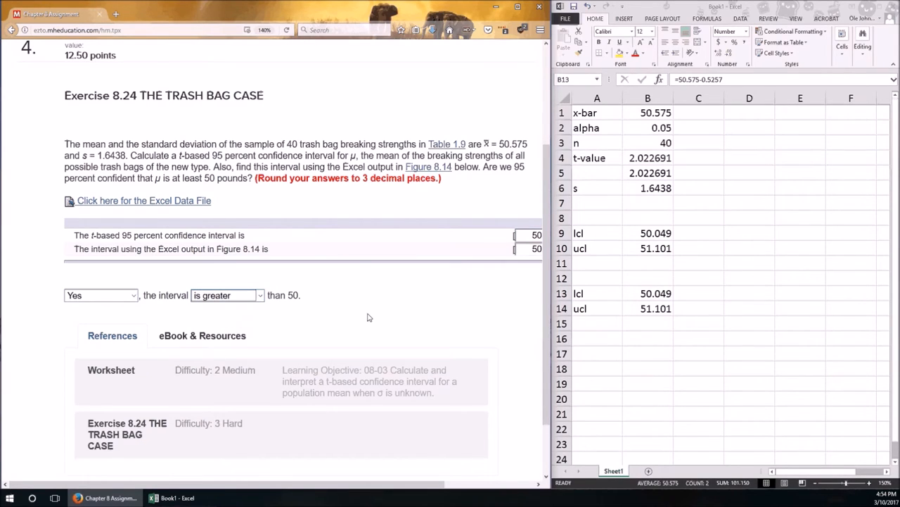
{"action": "mouse_move", "coordinate": [398, 394]}
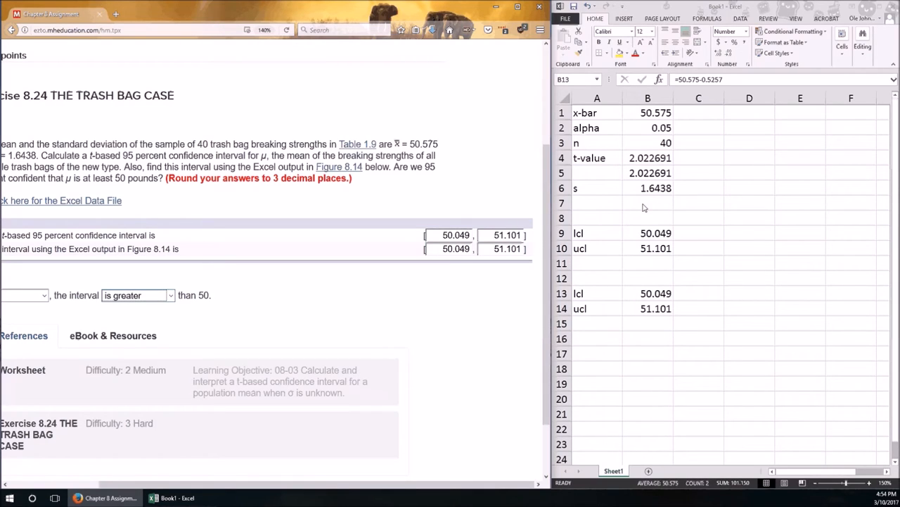
{"action": "mouse_move", "coordinate": [653, 205]}
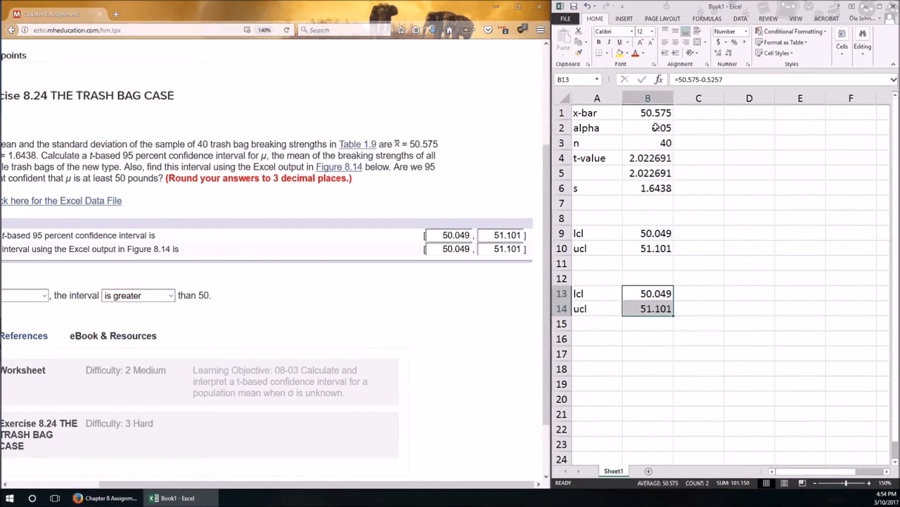
{"action": "left_click", "coordinate": [647, 113]}
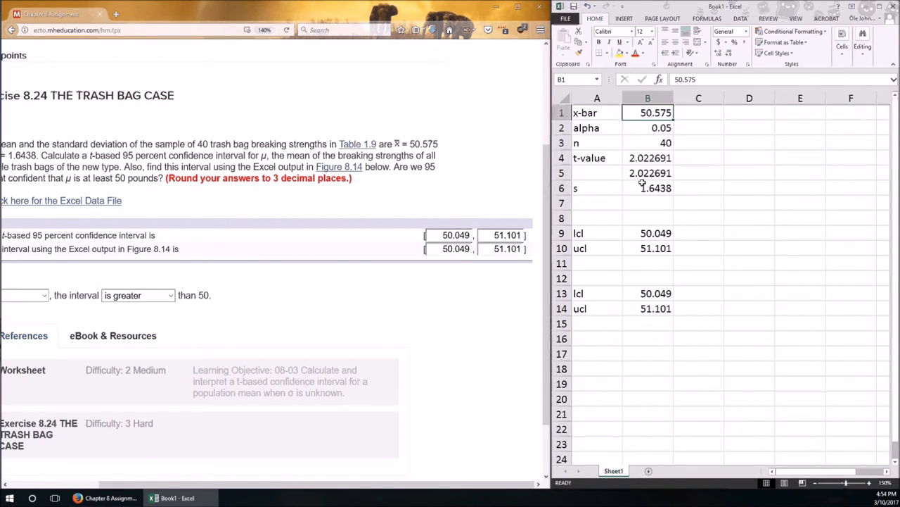
{"action": "left_click", "coordinate": [647, 189]}
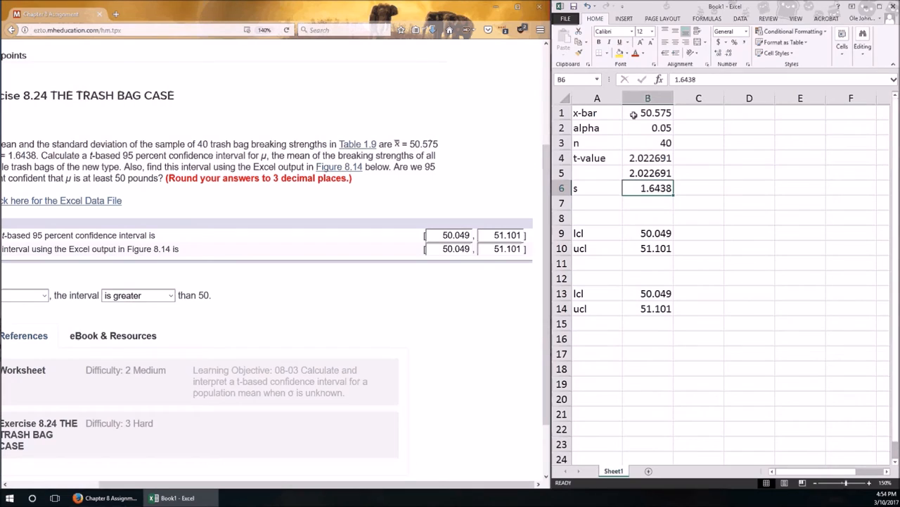
{"action": "mouse_move", "coordinate": [627, 191]}
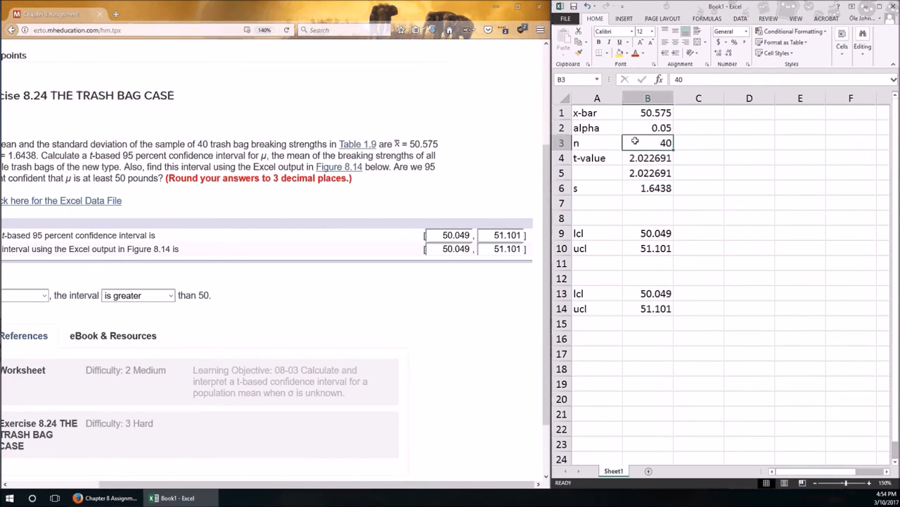
{"action": "left_click", "coordinate": [648, 127]}
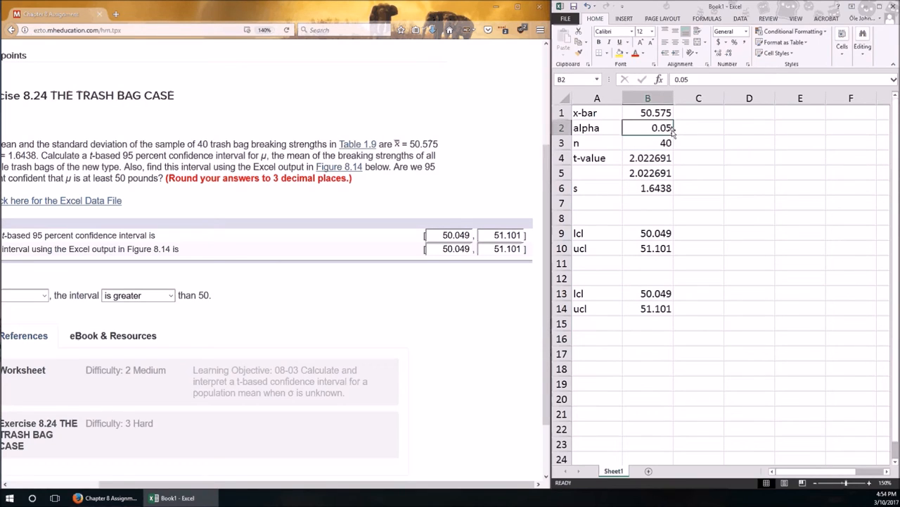